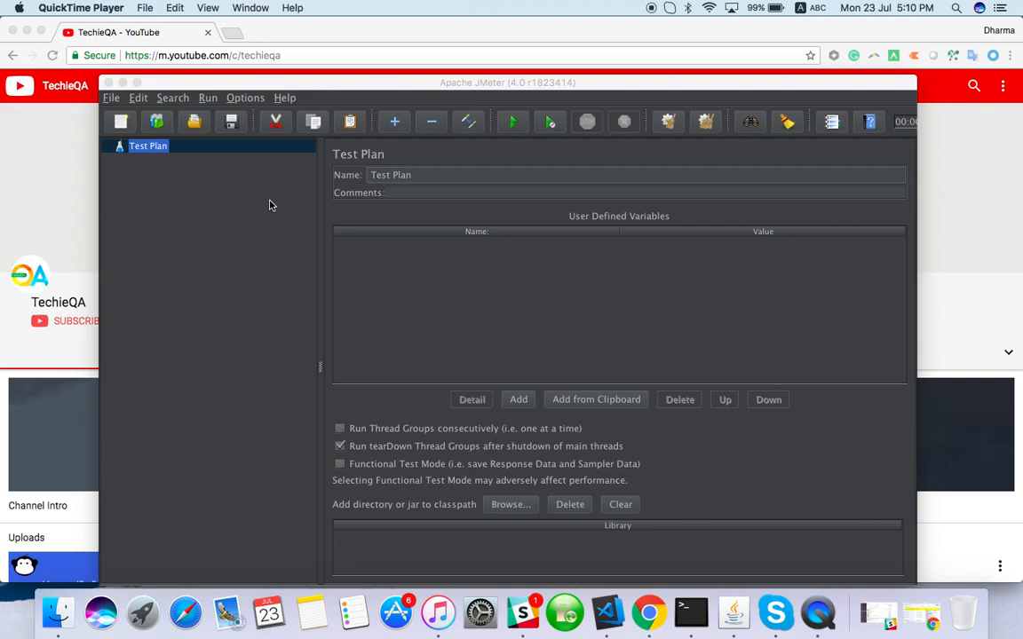
{"action": "mouse_move", "coordinate": [357, 113]}
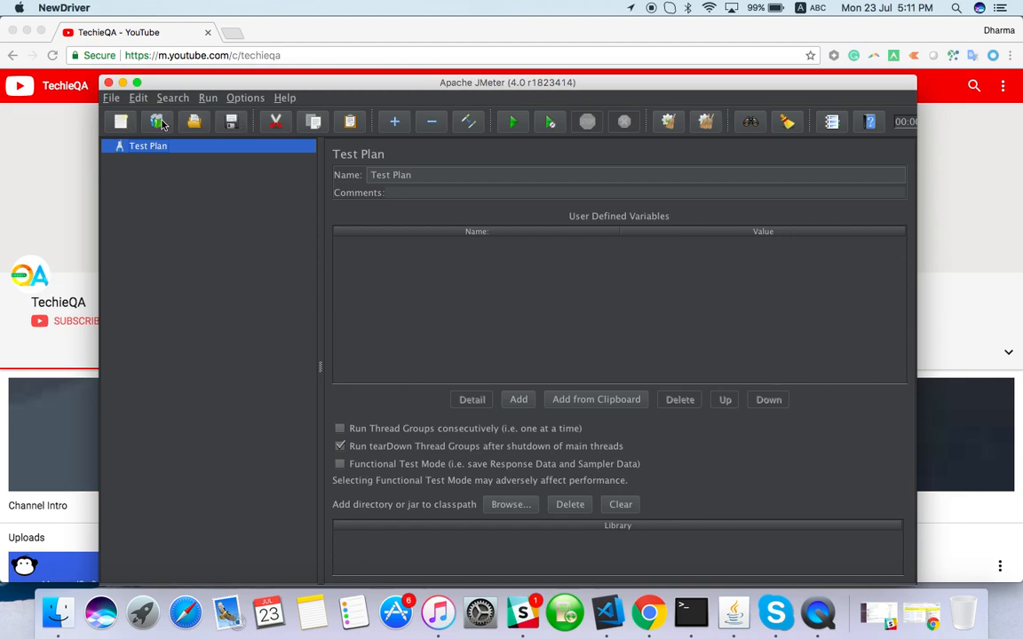
Open the template gallery and browse the template list, keeping Building a Web Test Plan
{"action": "left_click", "coordinate": [157, 121]}
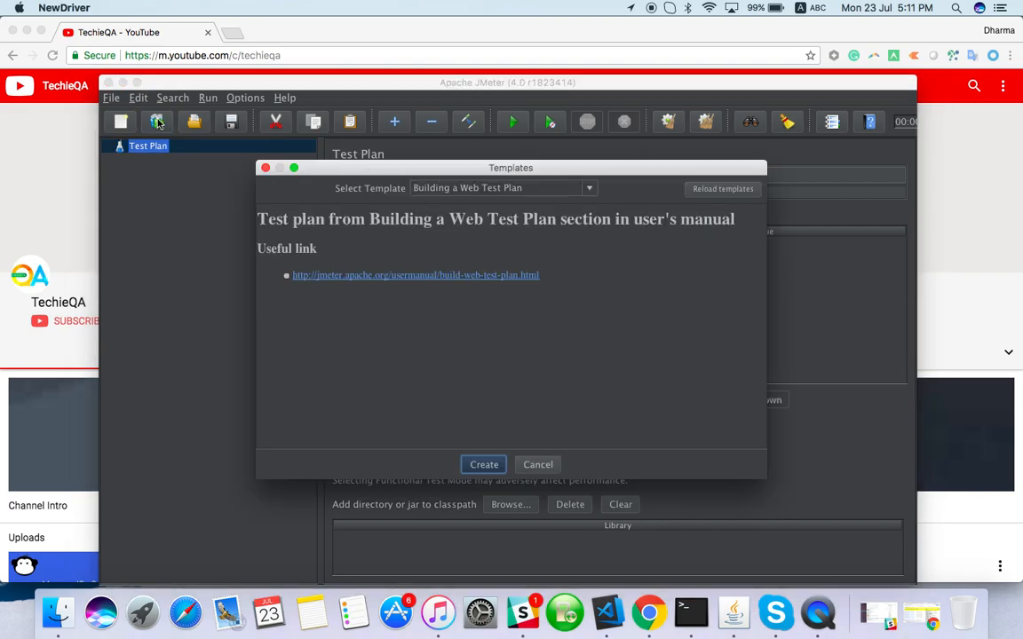
{"action": "left_click", "coordinate": [589, 187]}
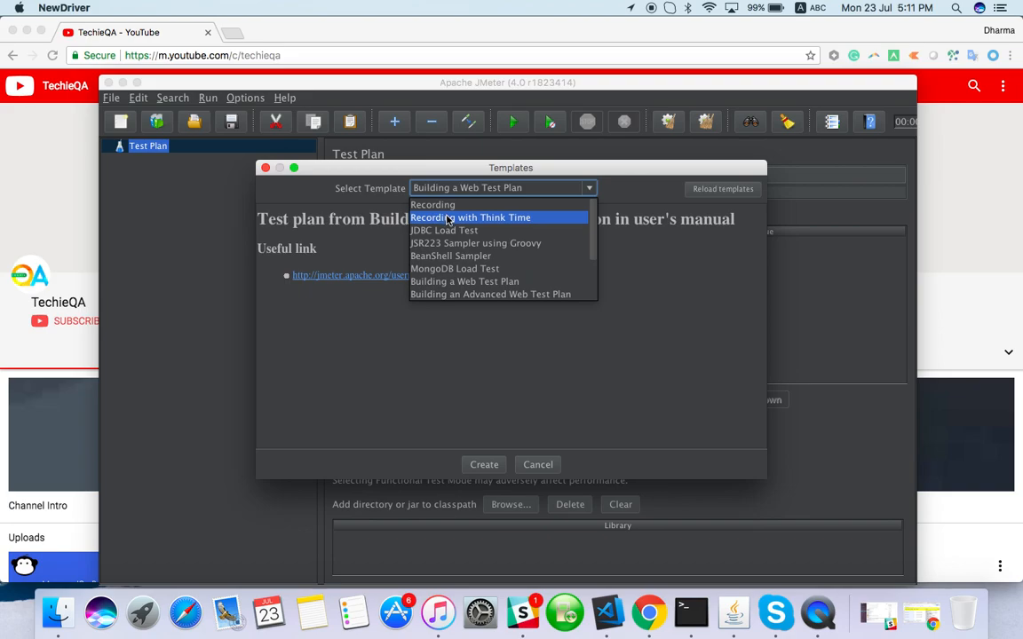
{"action": "mouse_move", "coordinate": [455, 217]}
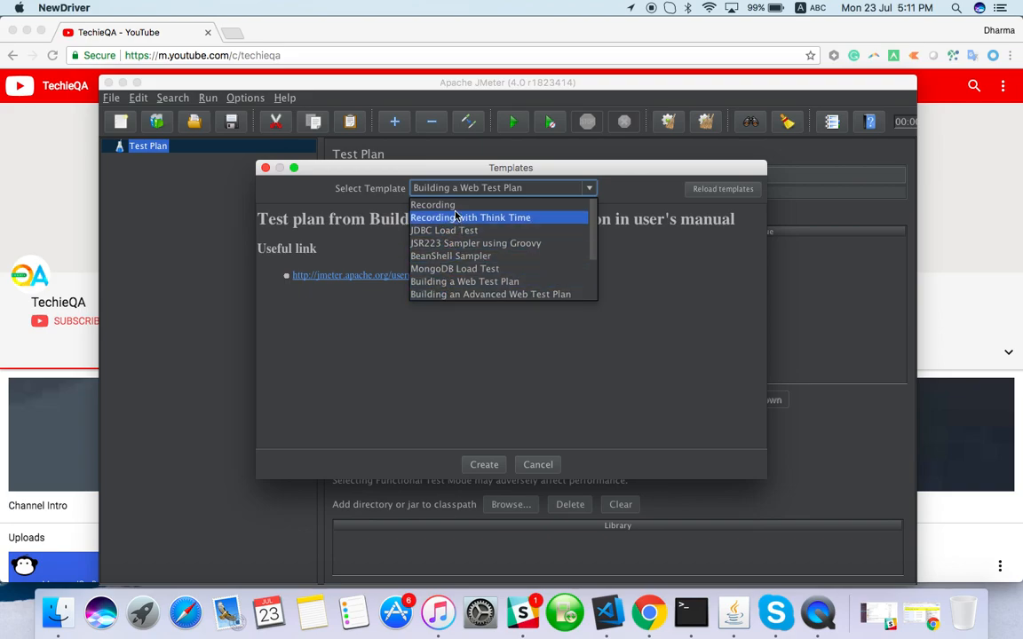
{"action": "mouse_move", "coordinate": [432, 205]}
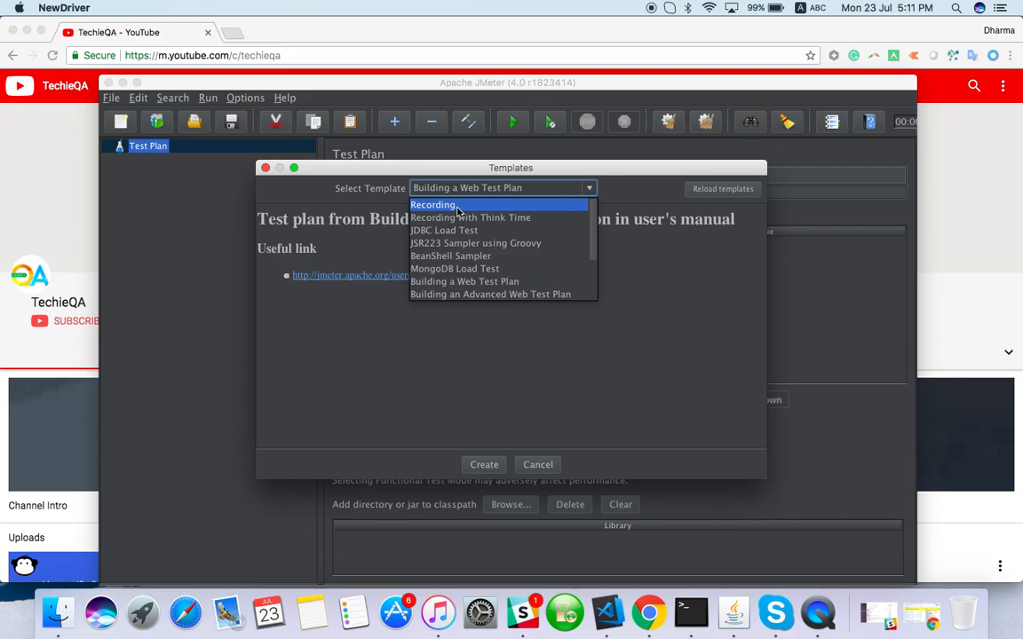
{"action": "mouse_move", "coordinate": [455, 268]}
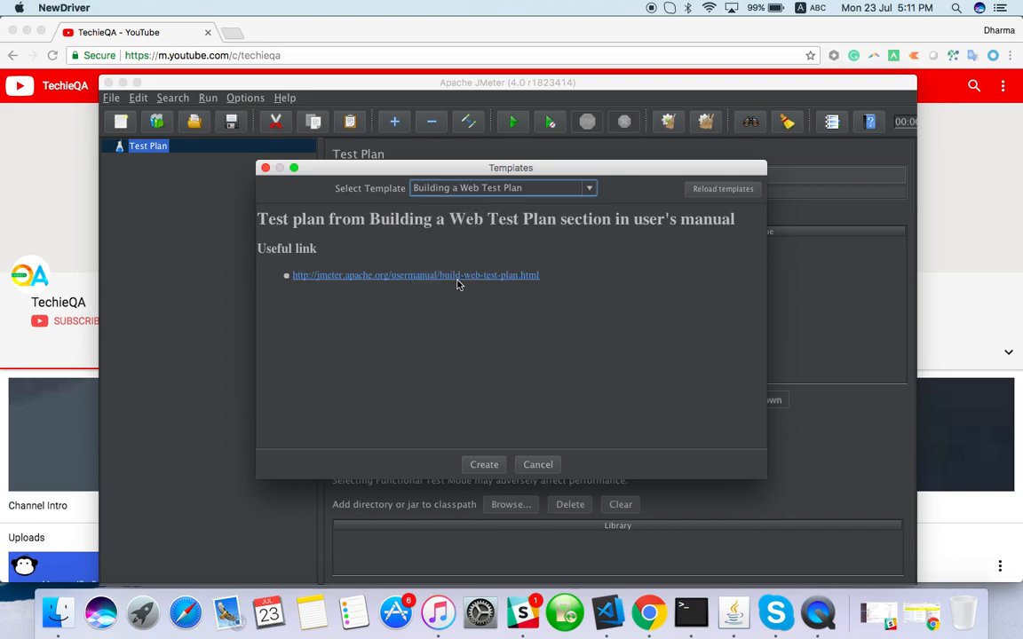
Create the build-web-test-plan from the template and expand Scenario 1
{"action": "left_click", "coordinate": [484, 464]}
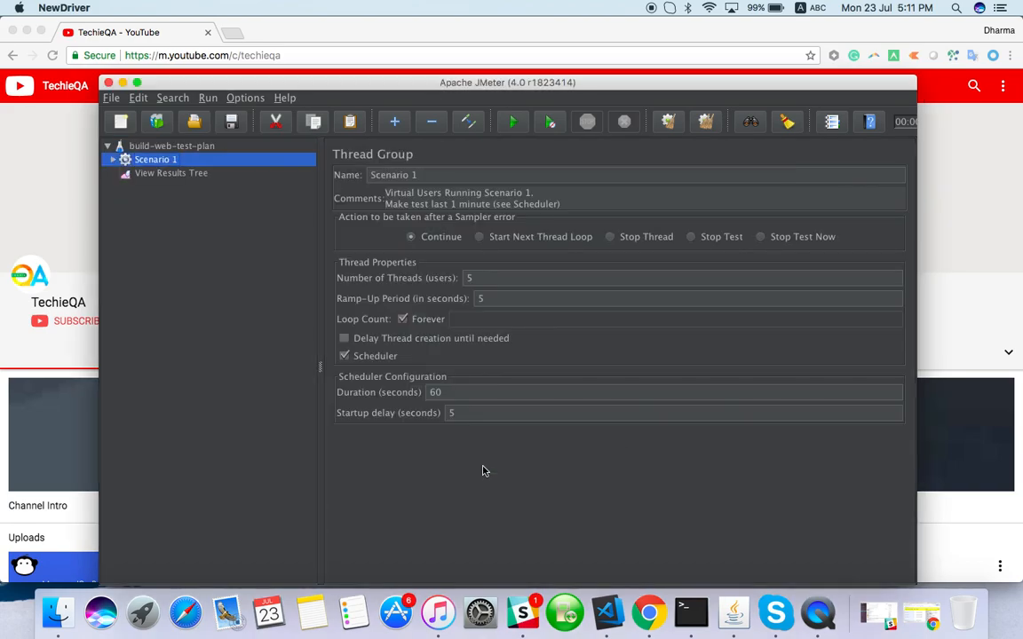
{"action": "left_click", "coordinate": [113, 159]}
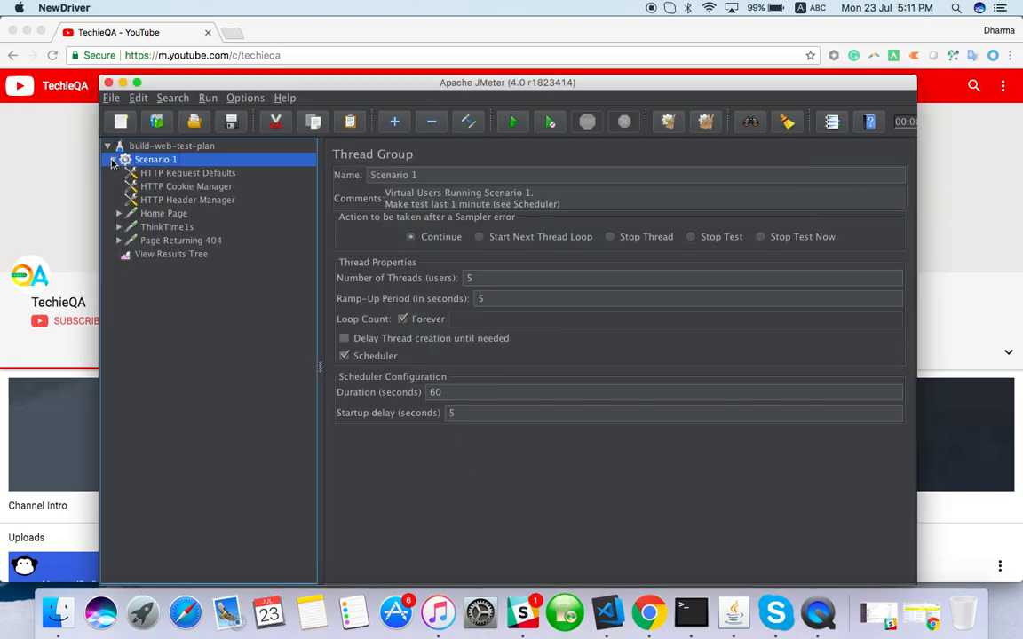
{"action": "left_click", "coordinate": [172, 146]}
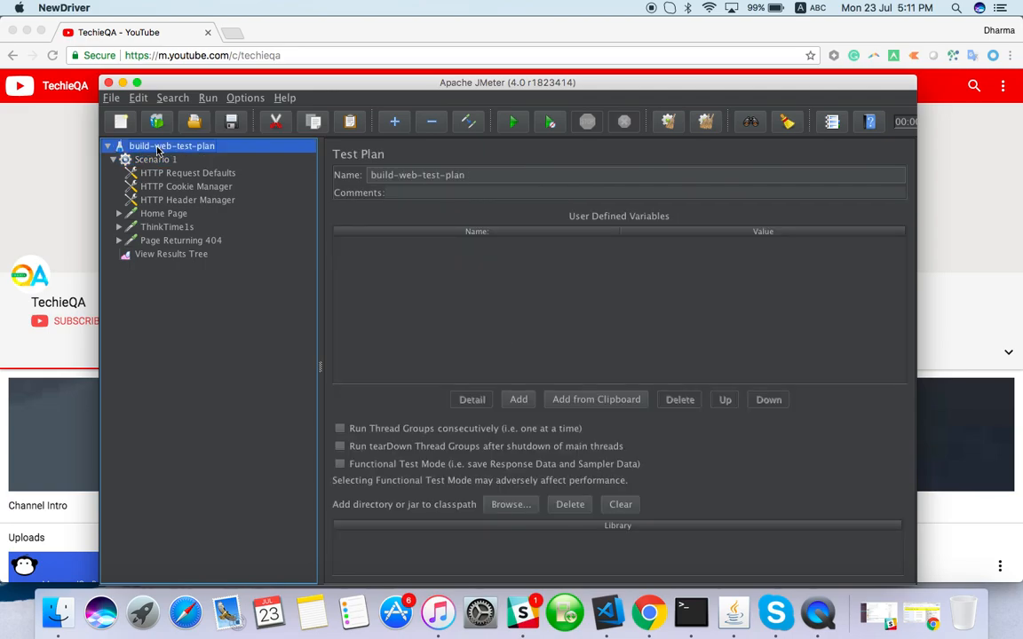
Inspect Scenario 1 and HTTP Request Defaults, selecting server name example.org
{"action": "left_click", "coordinate": [156, 158]}
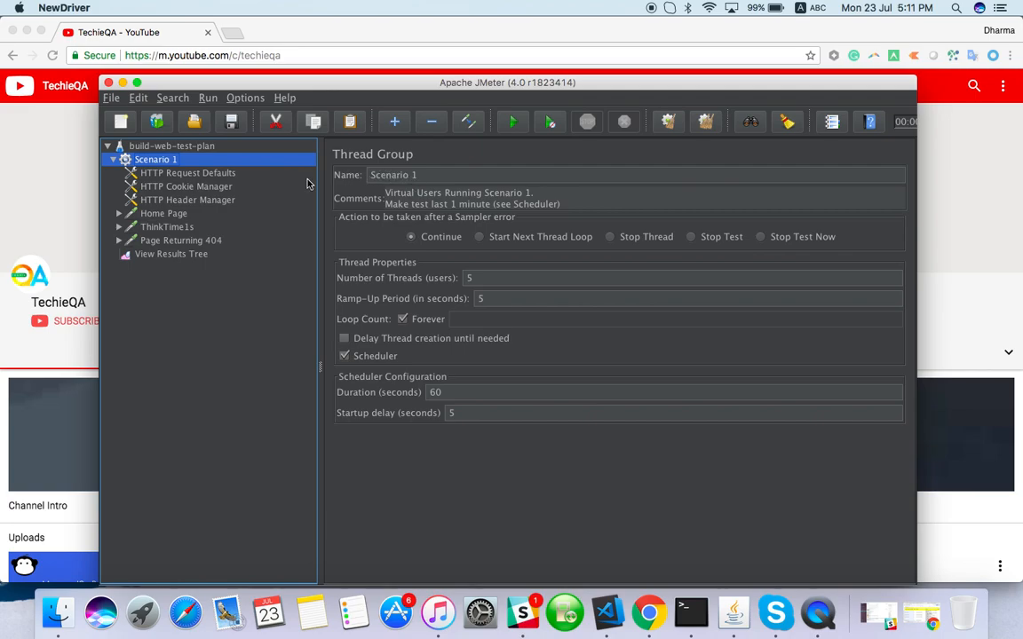
{"action": "left_click", "coordinate": [188, 172]}
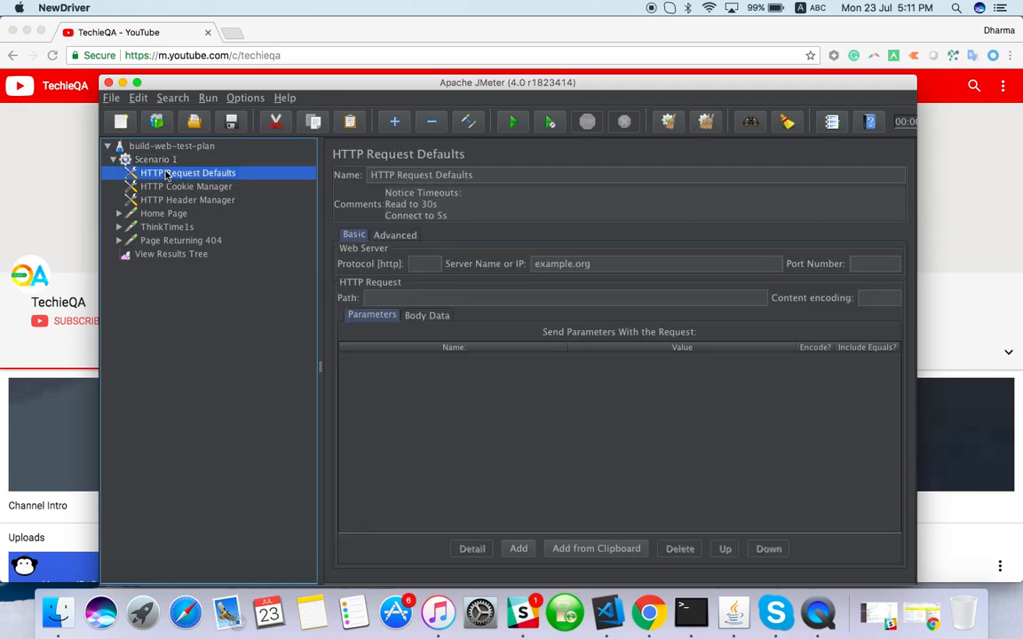
{"action": "mouse_move", "coordinate": [512, 271]}
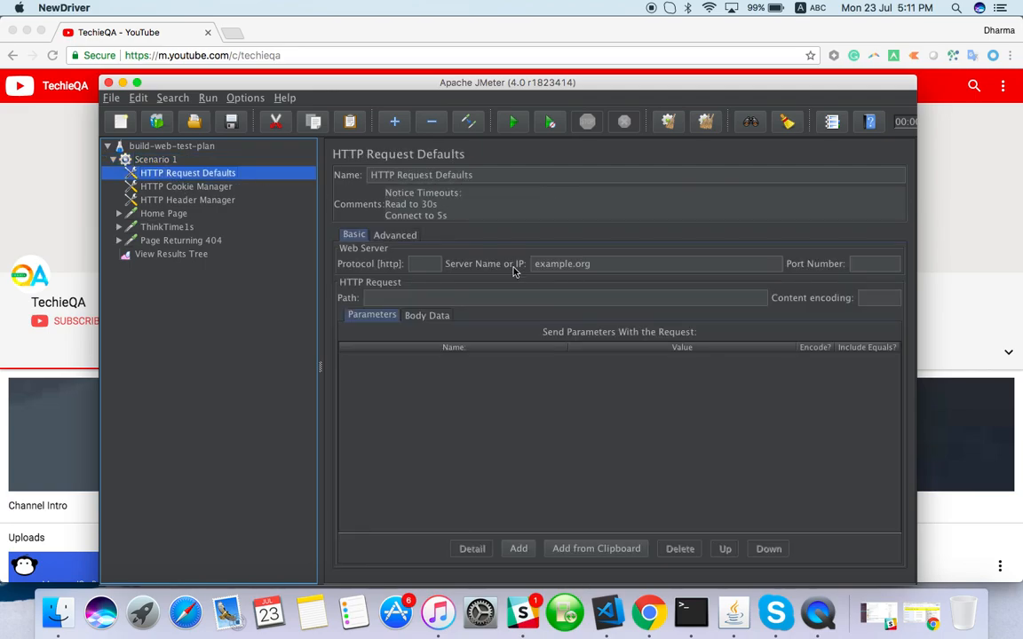
{"action": "left_click", "coordinate": [656, 263]}
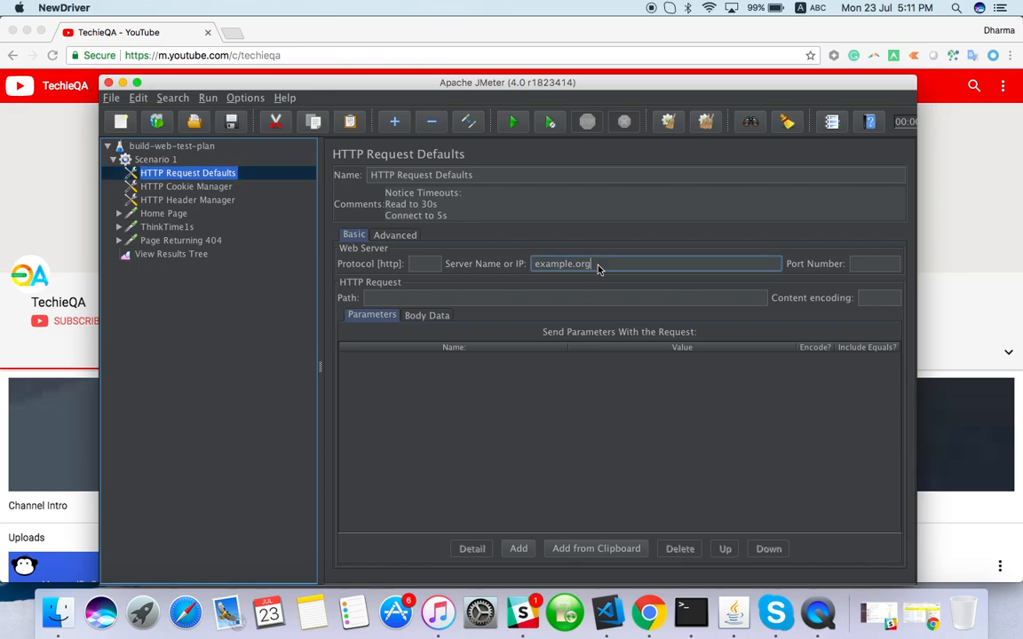
{"action": "double_click", "coordinate": [561, 264]}
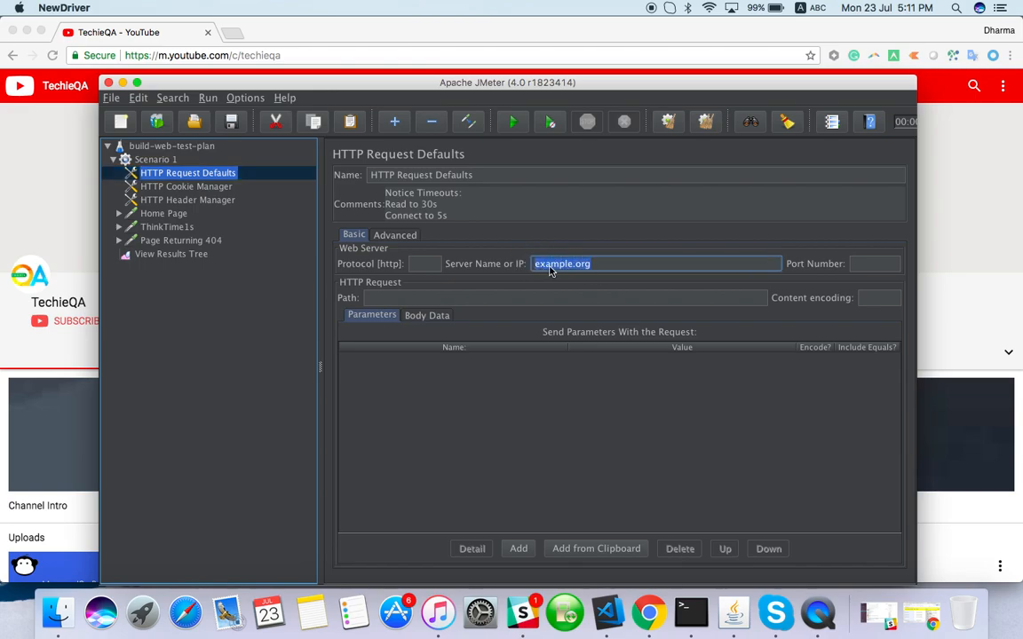
Review Cookie Manager, headers, Home Page, ThinkTime1s and Page Returning 404 (path /test)
{"action": "left_click", "coordinate": [186, 186]}
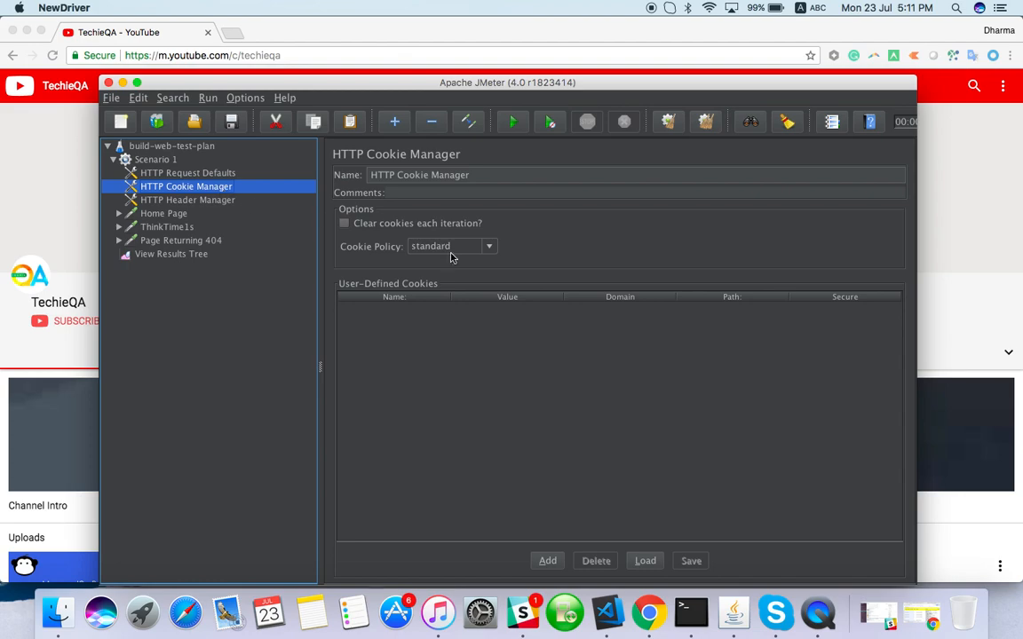
{"action": "left_click", "coordinate": [164, 213]}
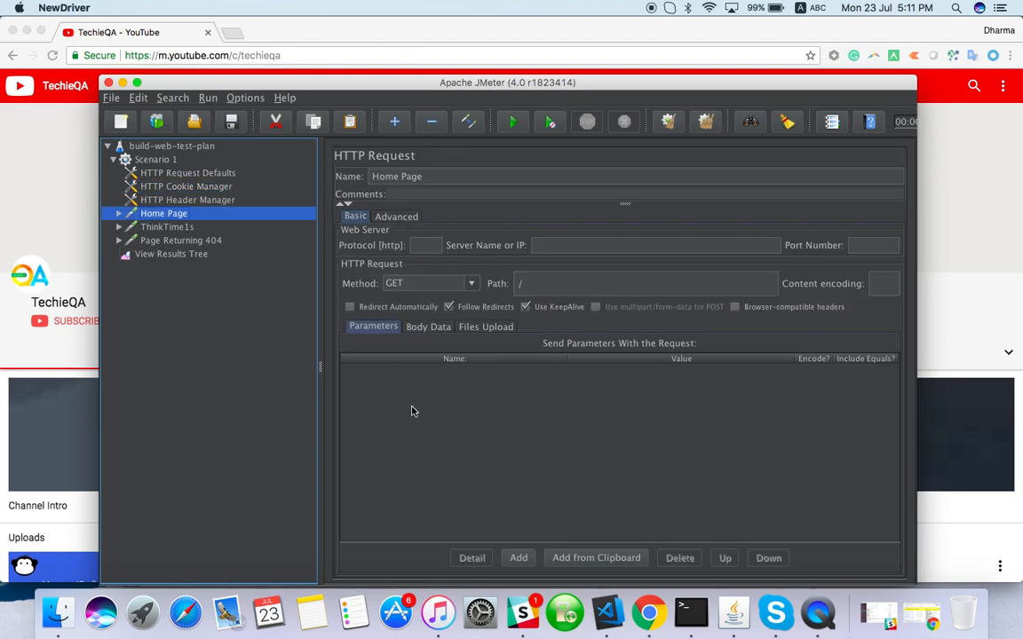
{"action": "left_click", "coordinate": [187, 200]}
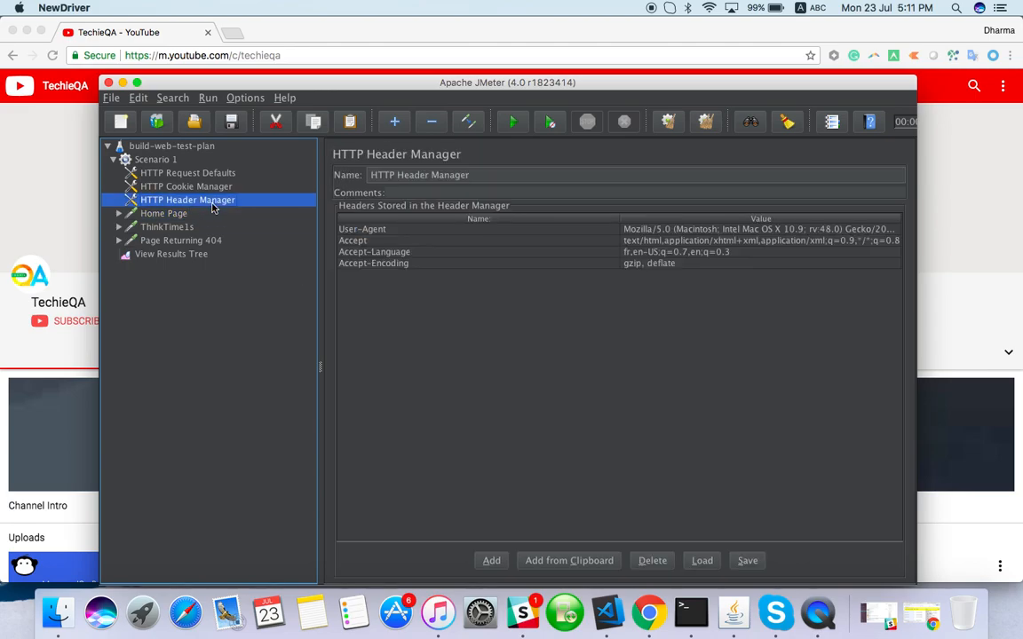
{"action": "mouse_move", "coordinate": [577, 266]}
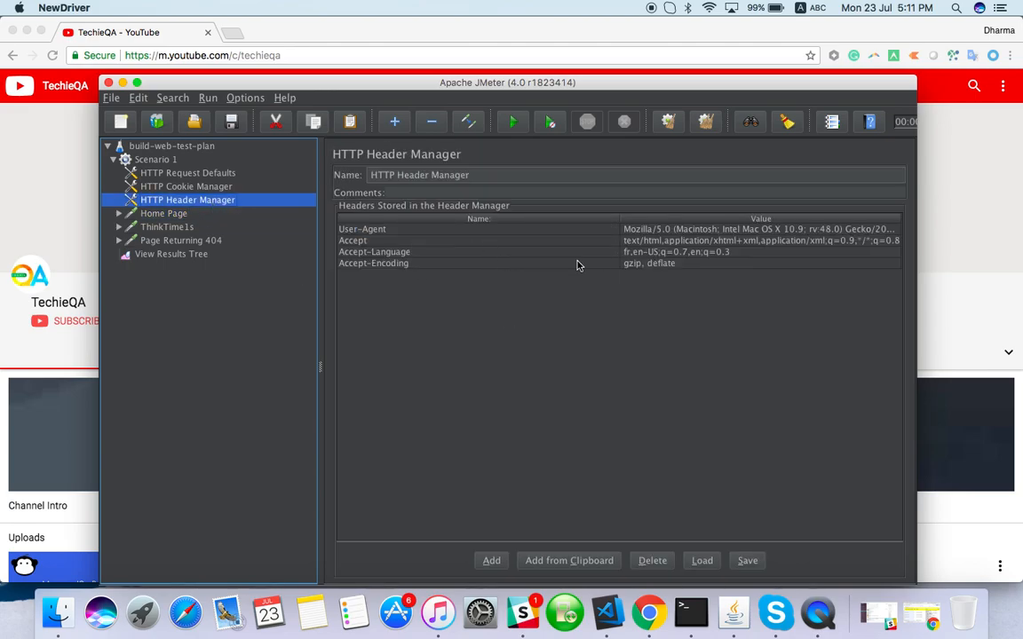
{"action": "left_click", "coordinate": [163, 213]}
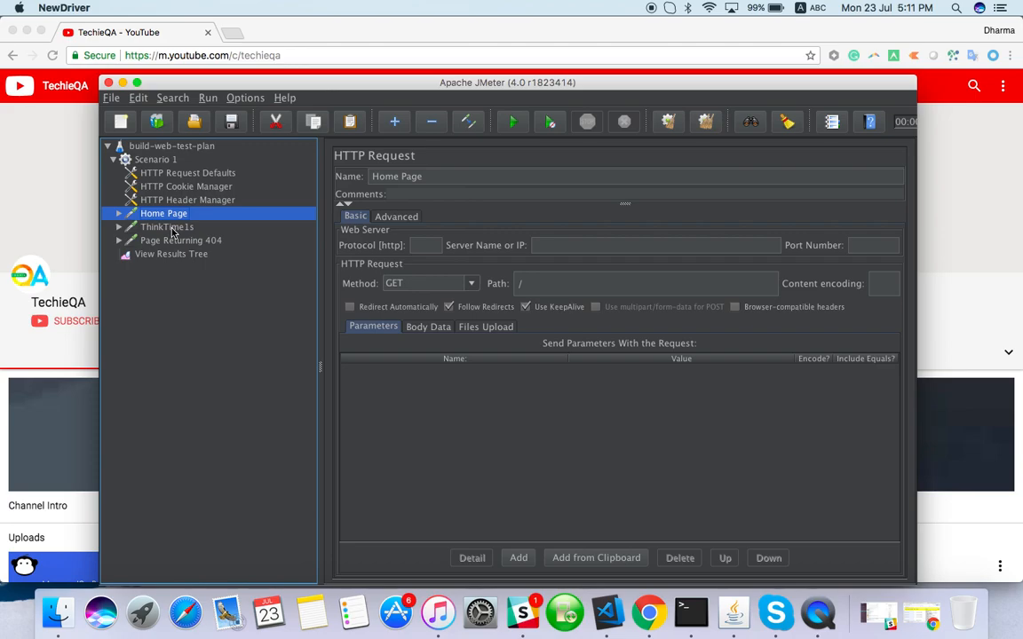
{"action": "left_click", "coordinate": [167, 227]}
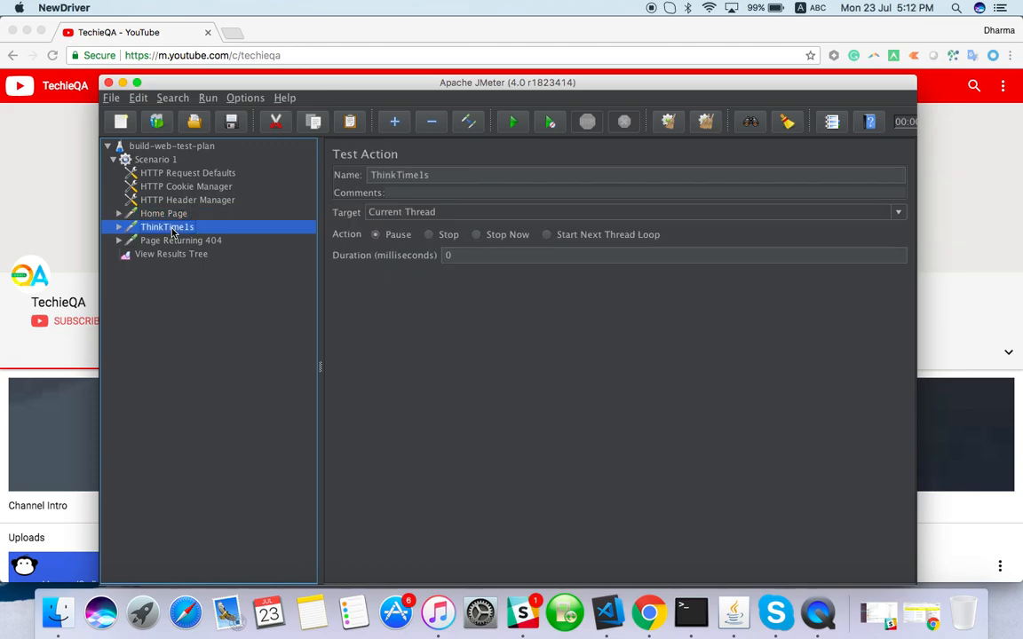
{"action": "mouse_move", "coordinate": [491, 242]}
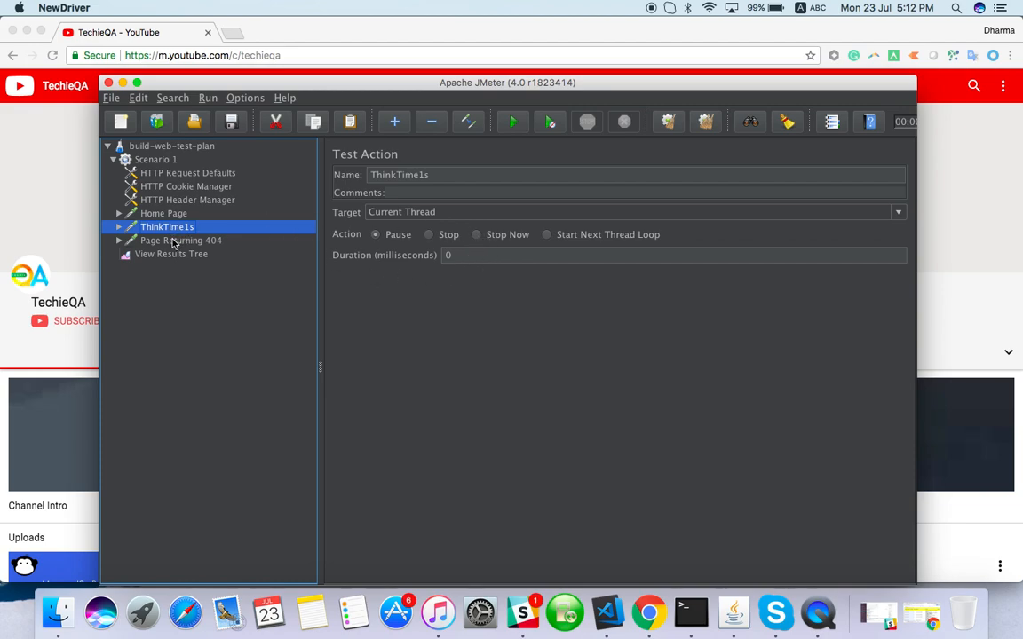
{"action": "mouse_move", "coordinate": [460, 266]}
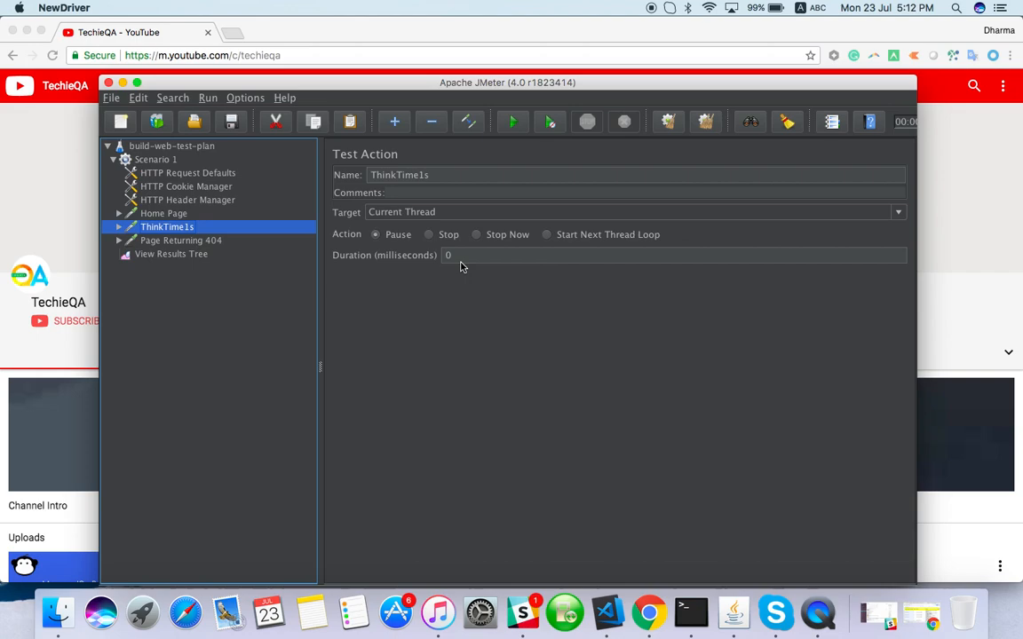
{"action": "mouse_move", "coordinate": [444, 224]}
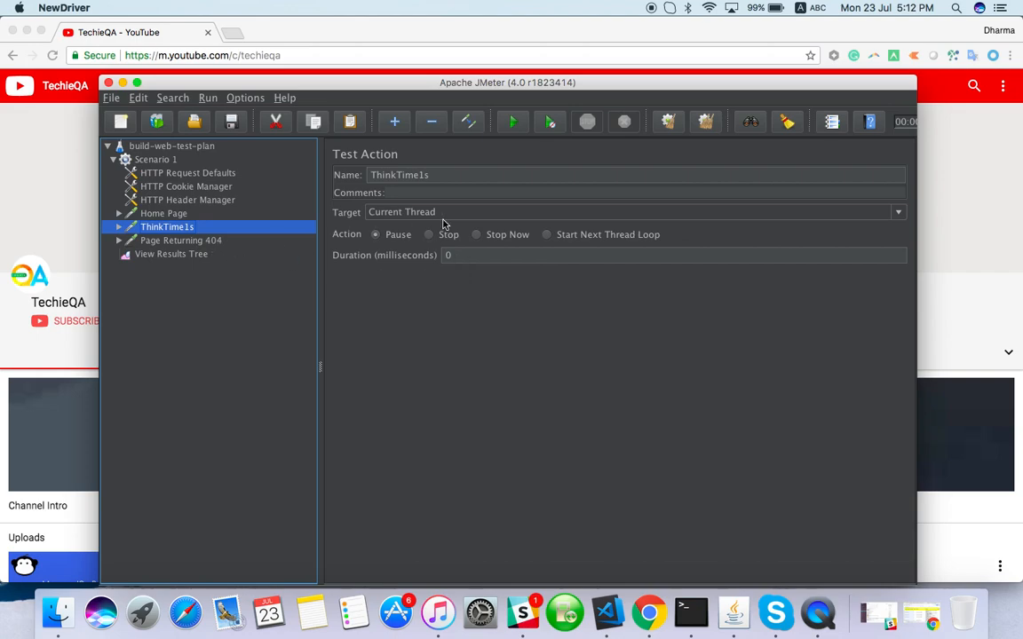
{"action": "left_click", "coordinate": [180, 239]}
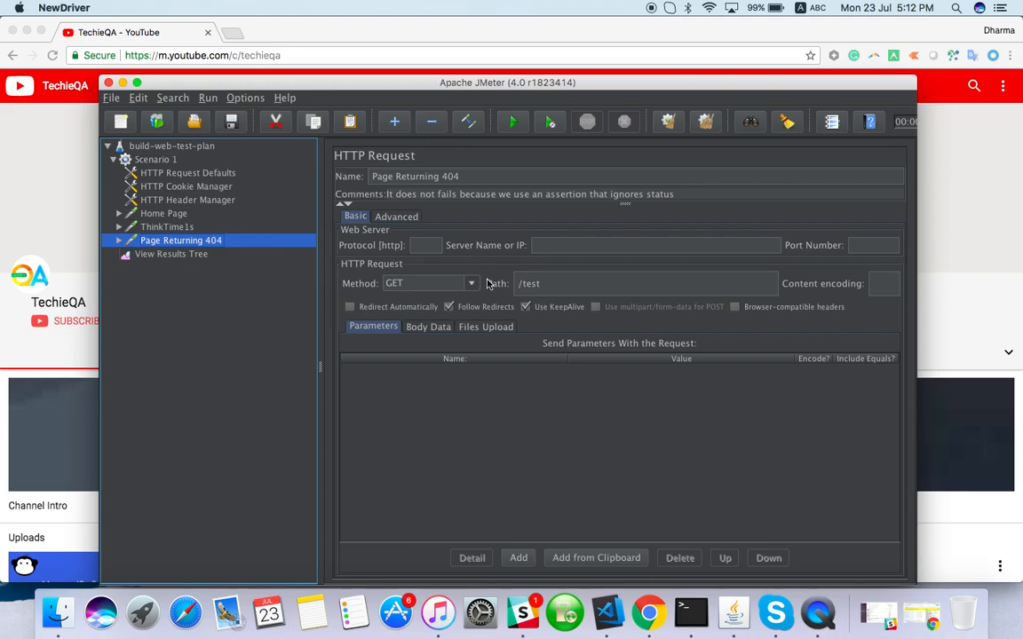
{"action": "mouse_move", "coordinate": [460, 242]}
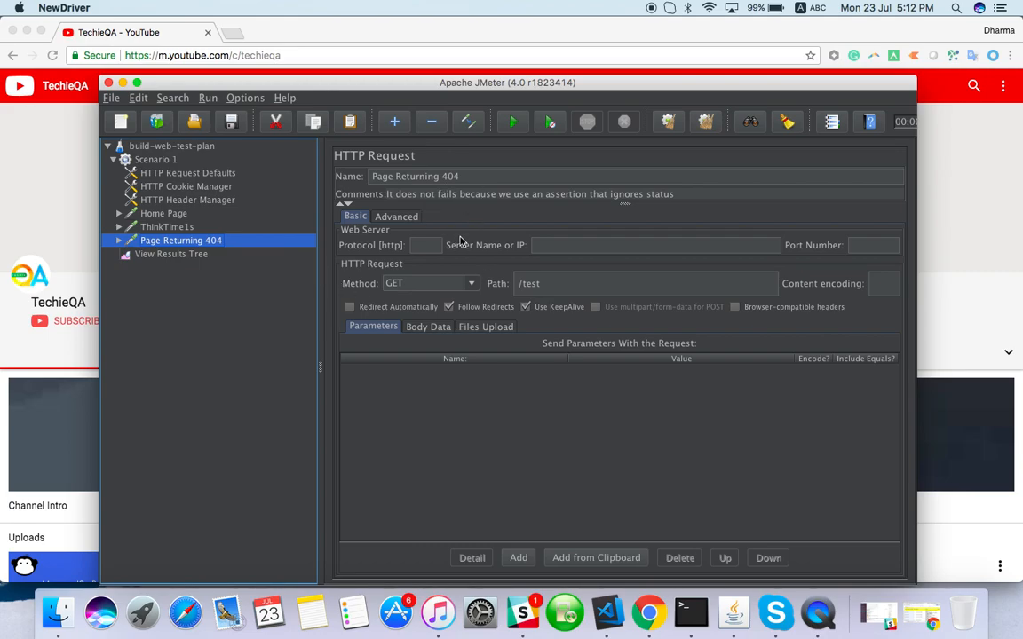
{"action": "mouse_move", "coordinate": [509, 320]}
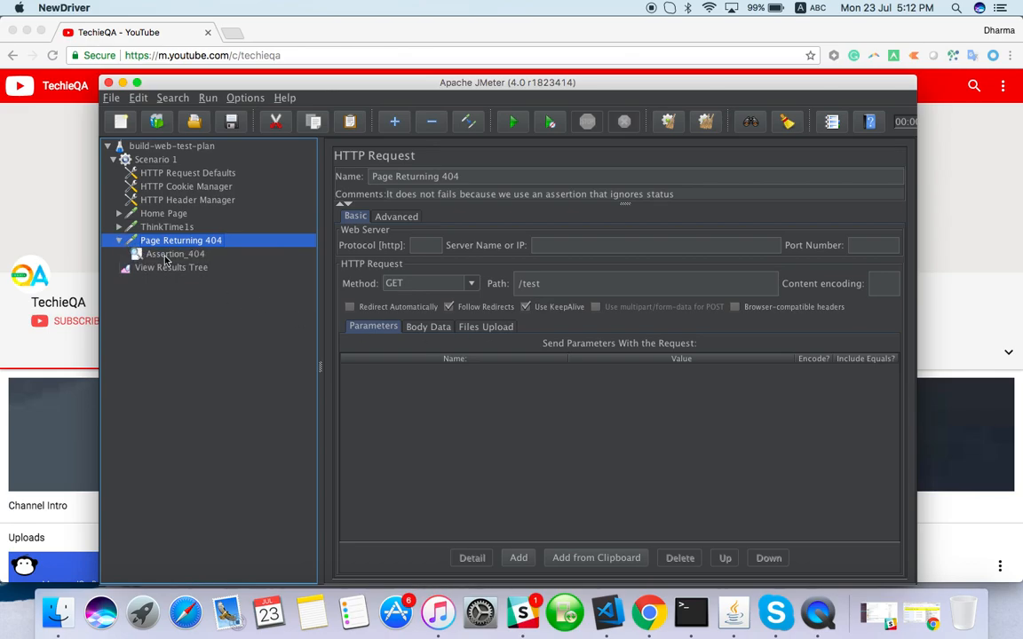
Check Assertion_404 (expects 404) and URT (100 ms random, 1000 ms offset), collapsing Home Page and ThinkTime1s
{"action": "left_click", "coordinate": [175, 254]}
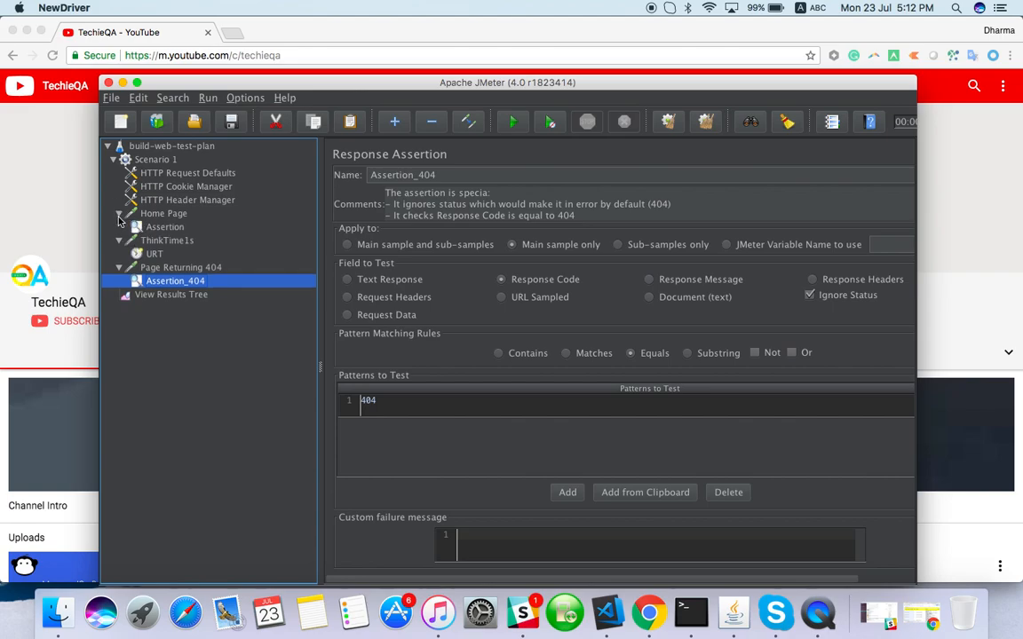
{"action": "left_click", "coordinate": [155, 254]}
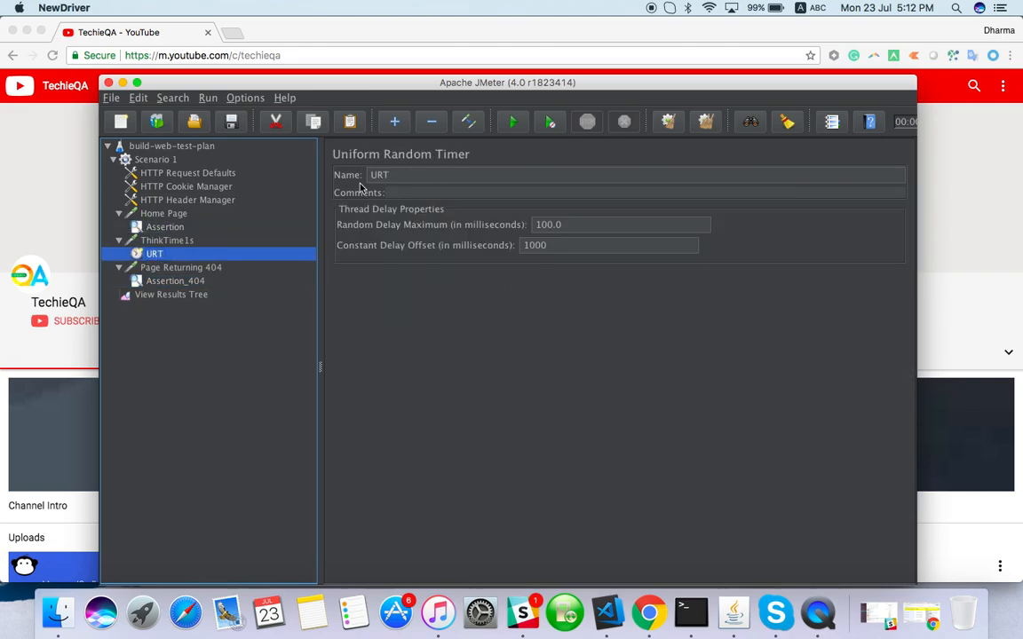
{"action": "left_click", "coordinate": [619, 223]}
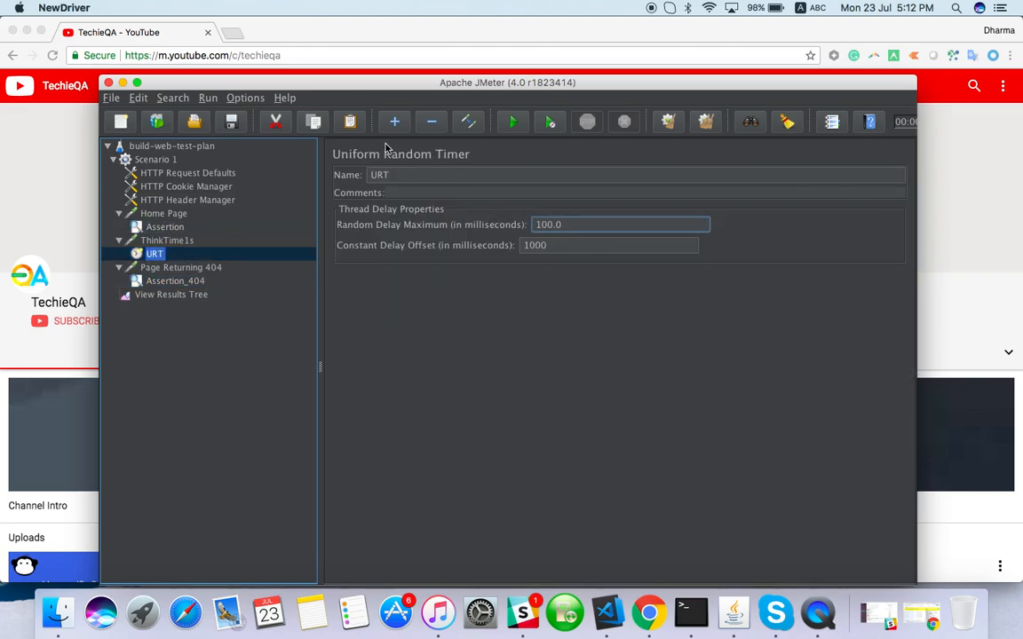
{"action": "left_click", "coordinate": [609, 245]}
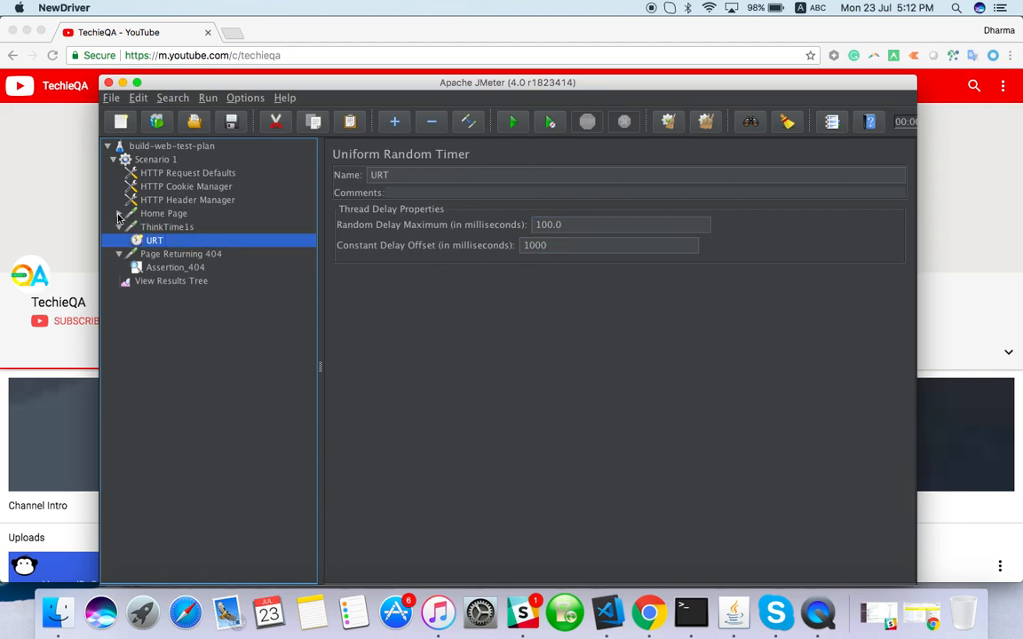
{"action": "left_click", "coordinate": [167, 227]}
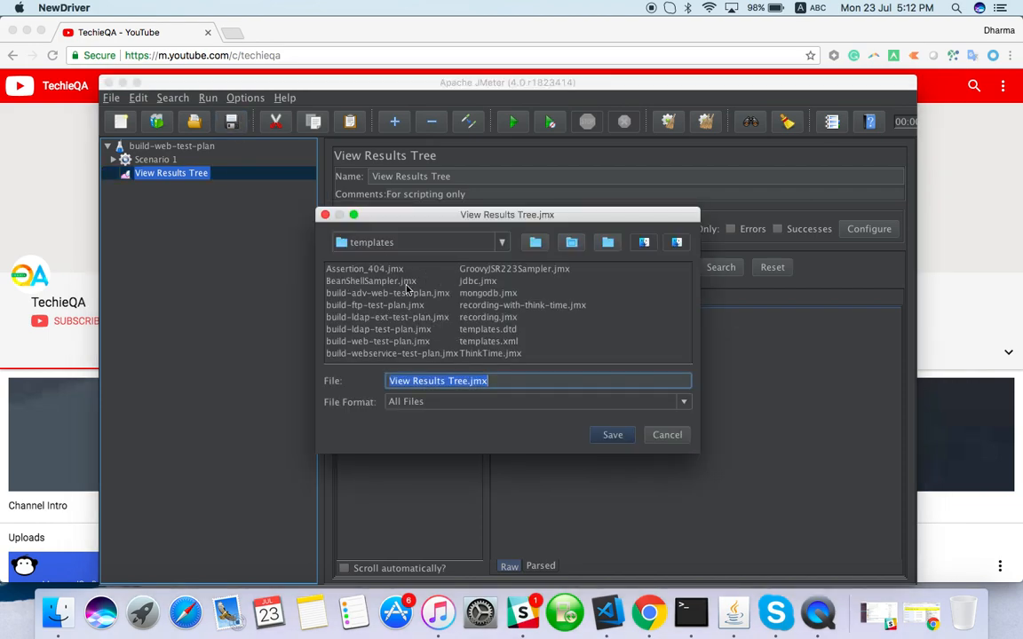
Save the plan as webtestPLan.jmx in templates and re-expand Scenario 1
{"action": "type", "text": "webtest"}
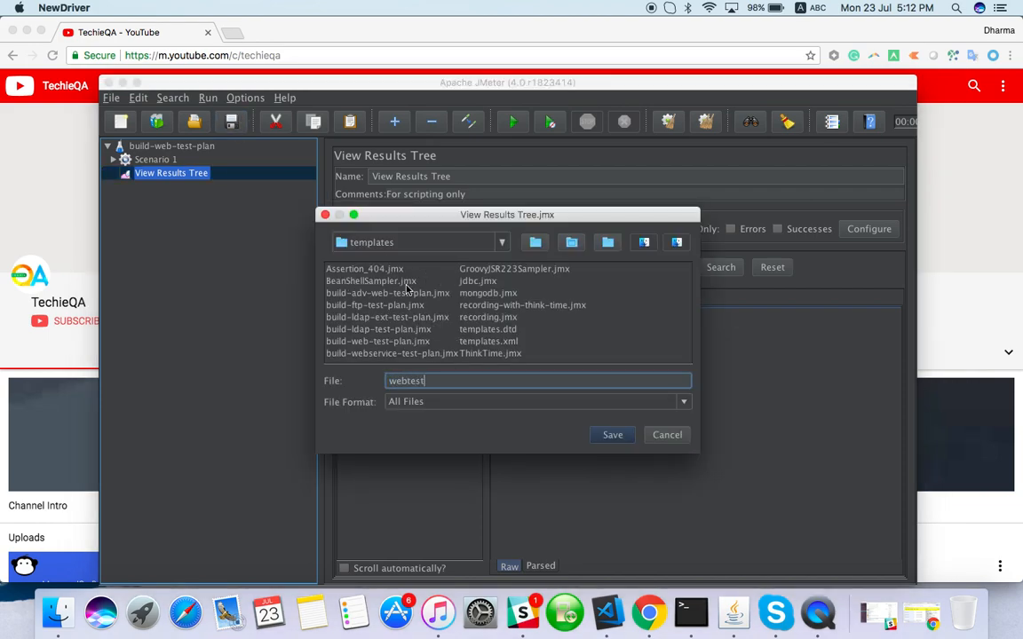
{"action": "type", "text": "Plan"}
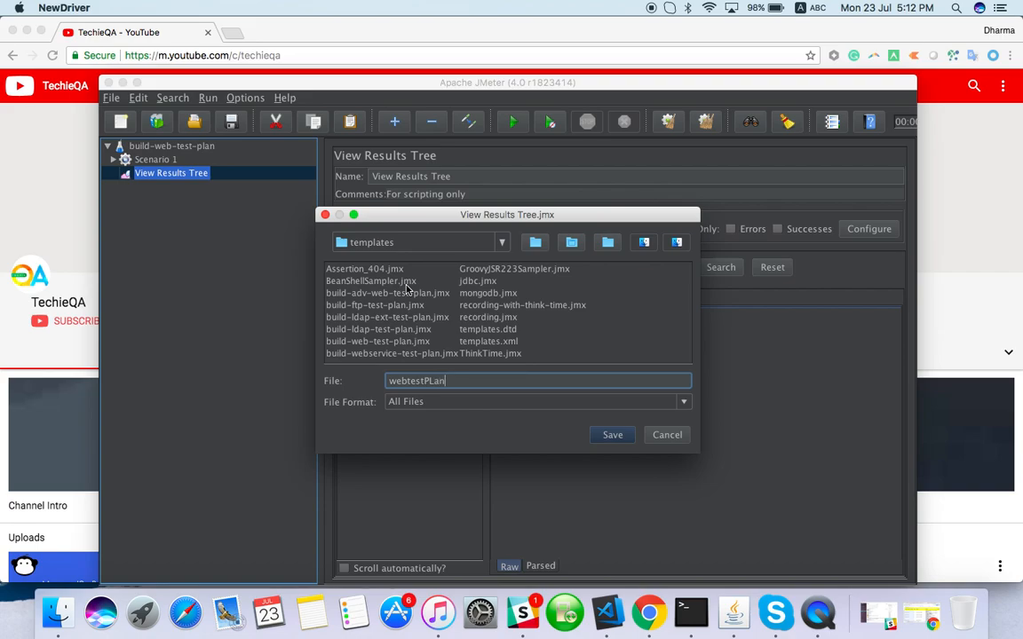
{"action": "left_click", "coordinate": [612, 435]}
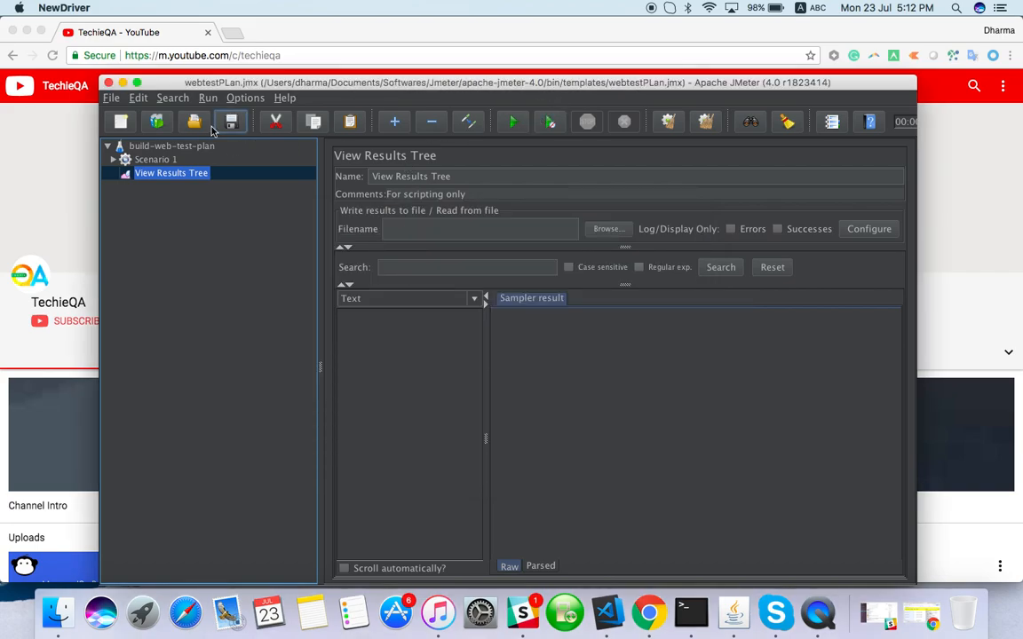
{"action": "left_click", "coordinate": [113, 159]}
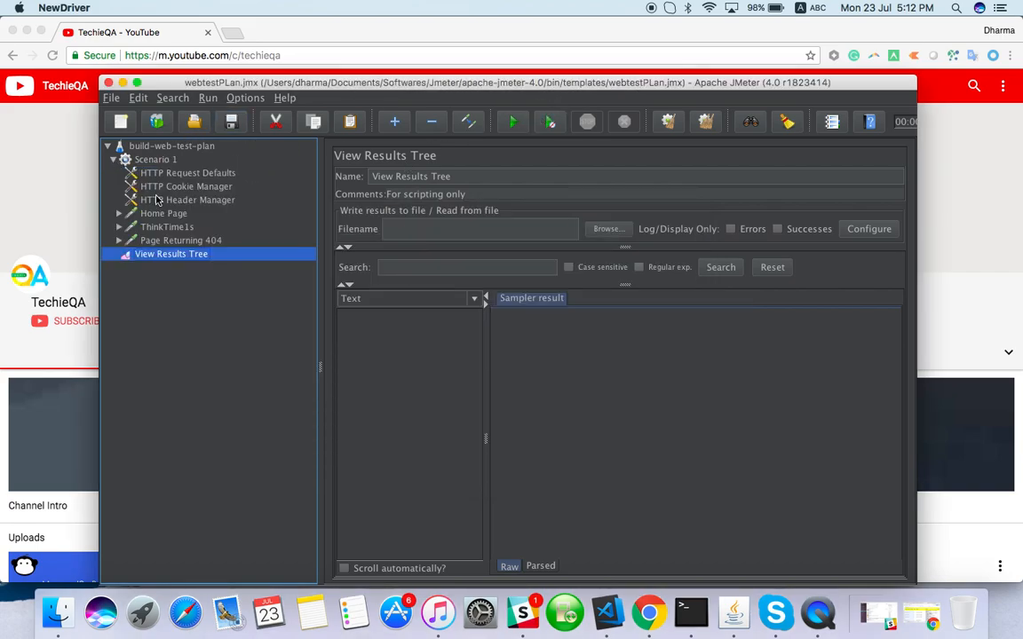
Set Scenario 1 to 1 thread, 1-second ramp-up, with the scheduler off
{"action": "left_click", "coordinate": [155, 159]}
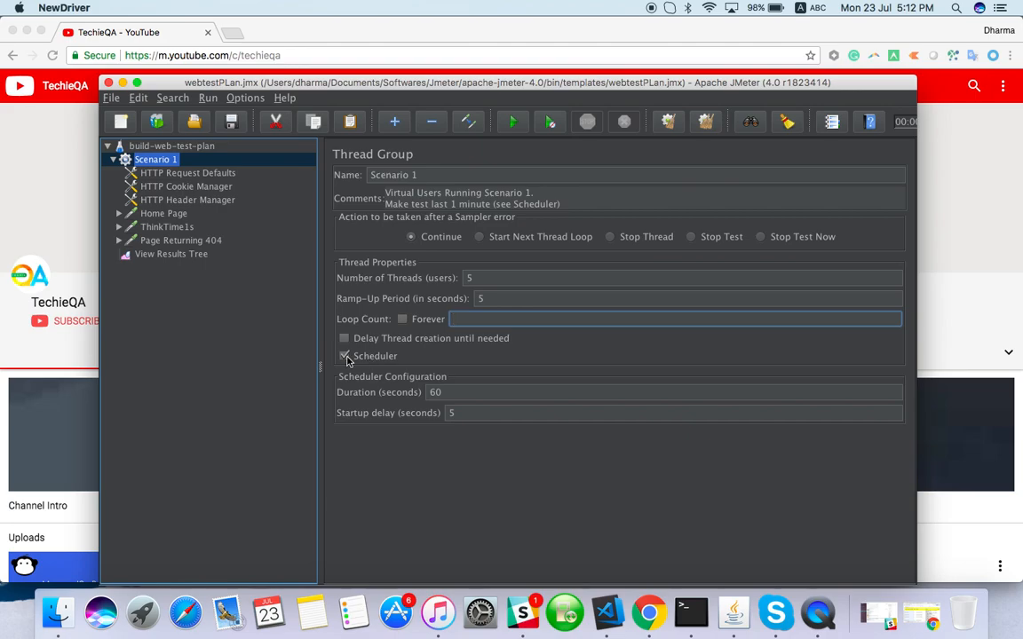
{"action": "left_click", "coordinate": [344, 355]}
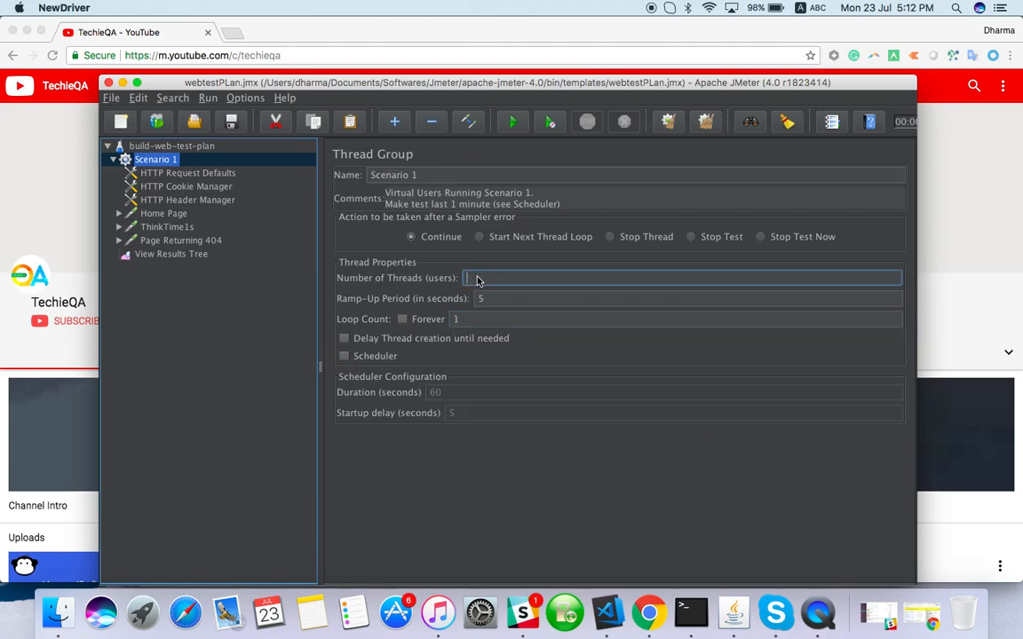
{"action": "type", "text": "1"}
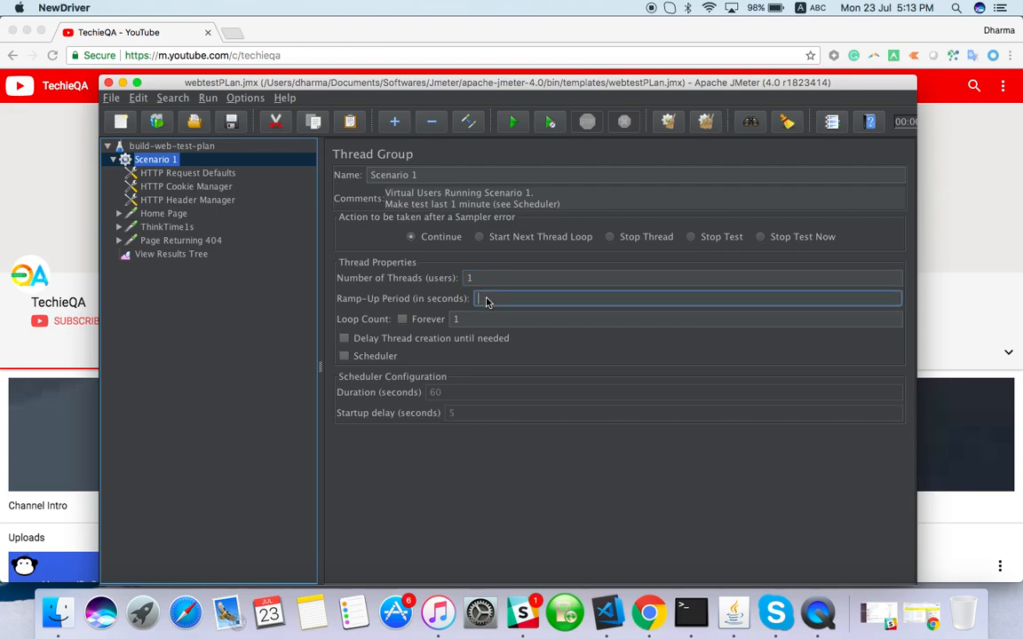
{"action": "type", "text": "1"}
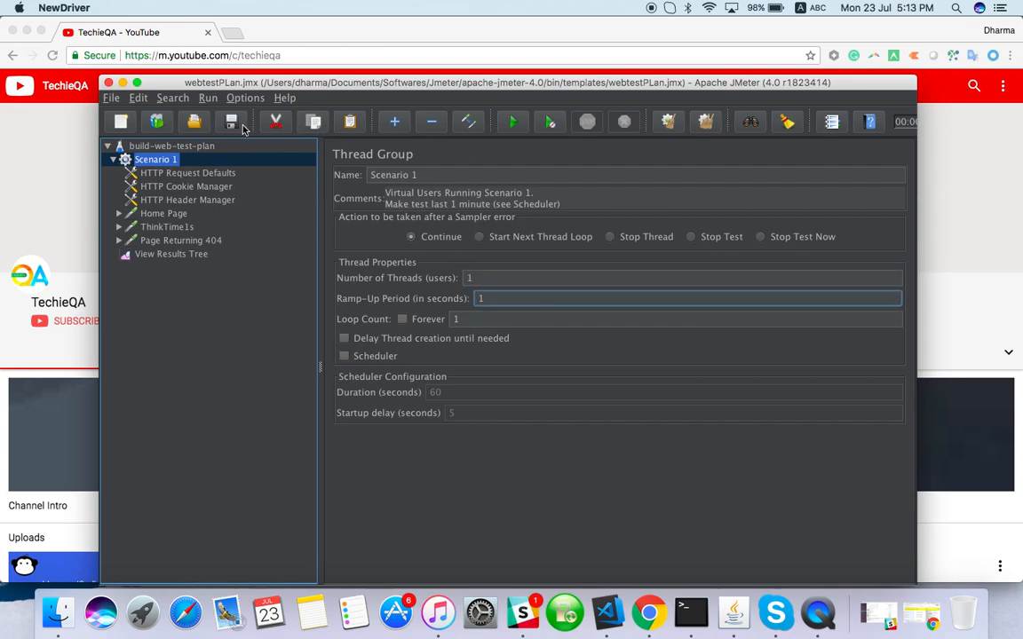
{"action": "left_click", "coordinate": [170, 254]}
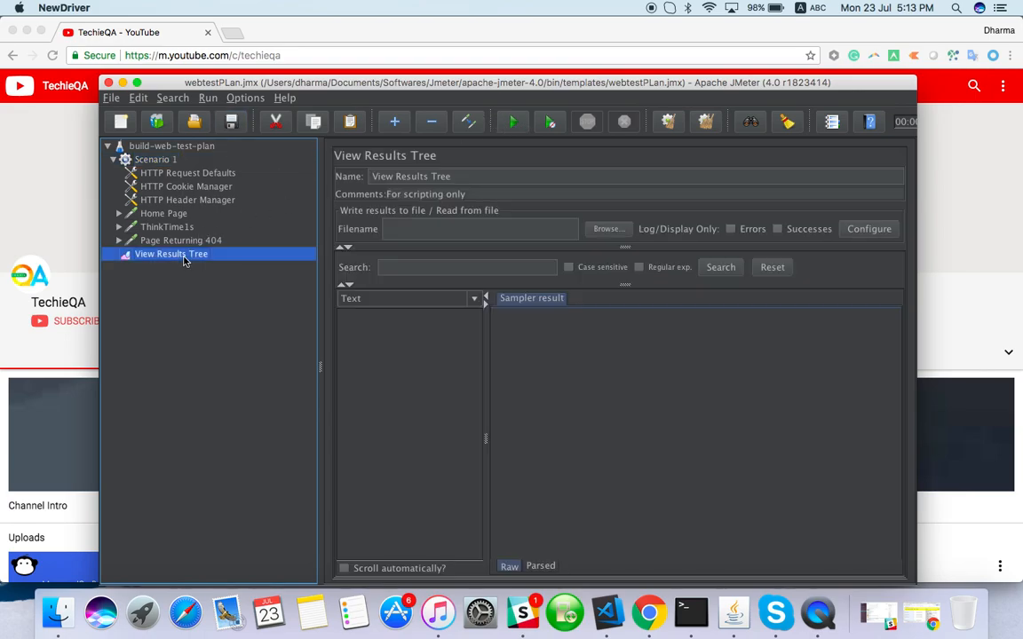
Run the test and confirm Home Page and Page Returning 404 both return Example Domain
{"action": "left_click", "coordinate": [512, 121]}
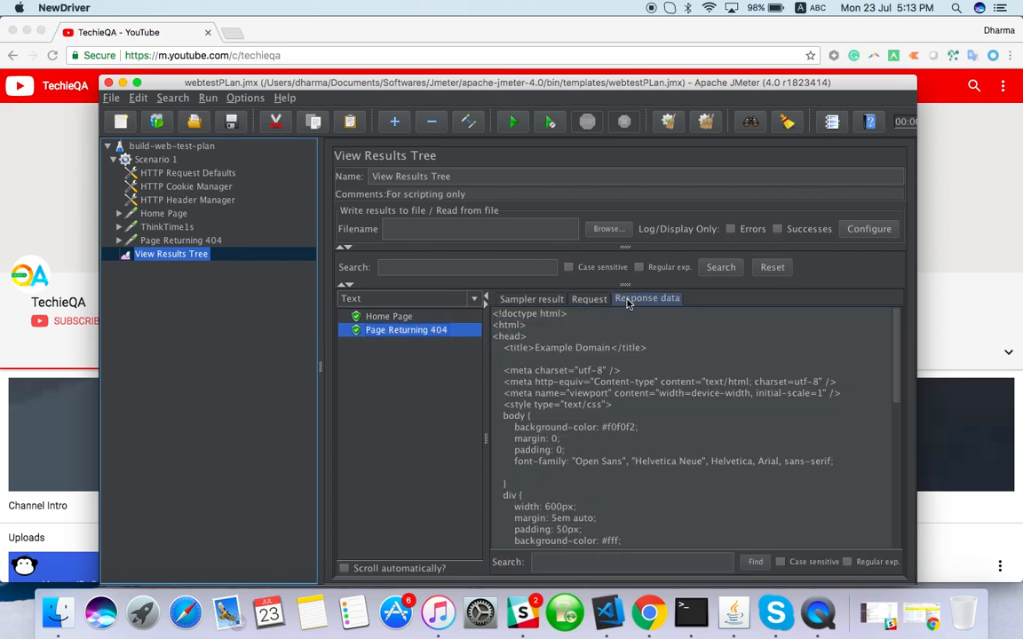
{"action": "scroll", "scroll_direction": "down", "scroll_amount": 3}
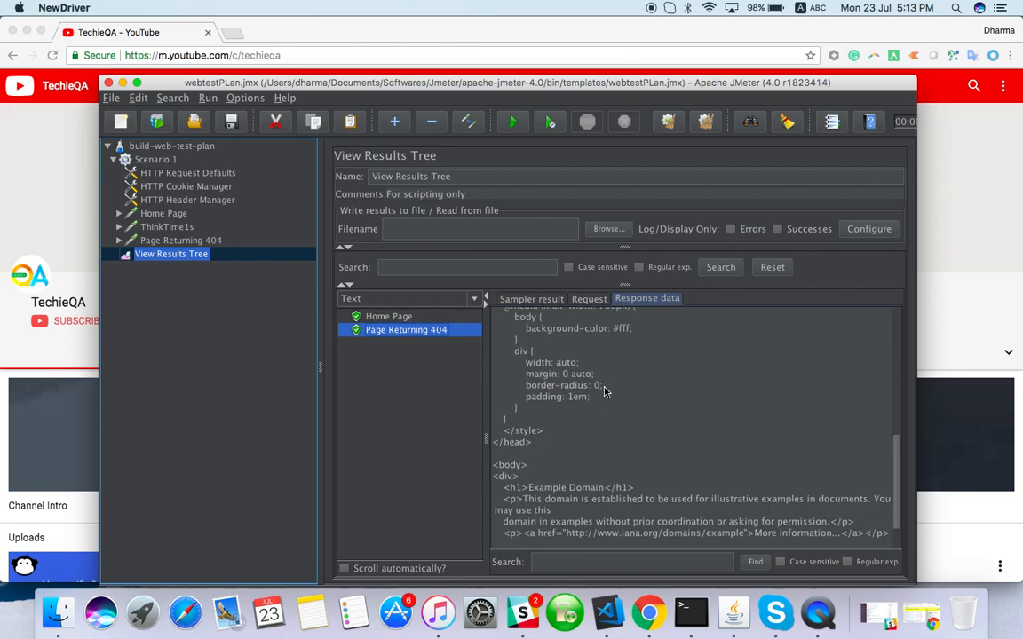
{"action": "left_click", "coordinate": [388, 316]}
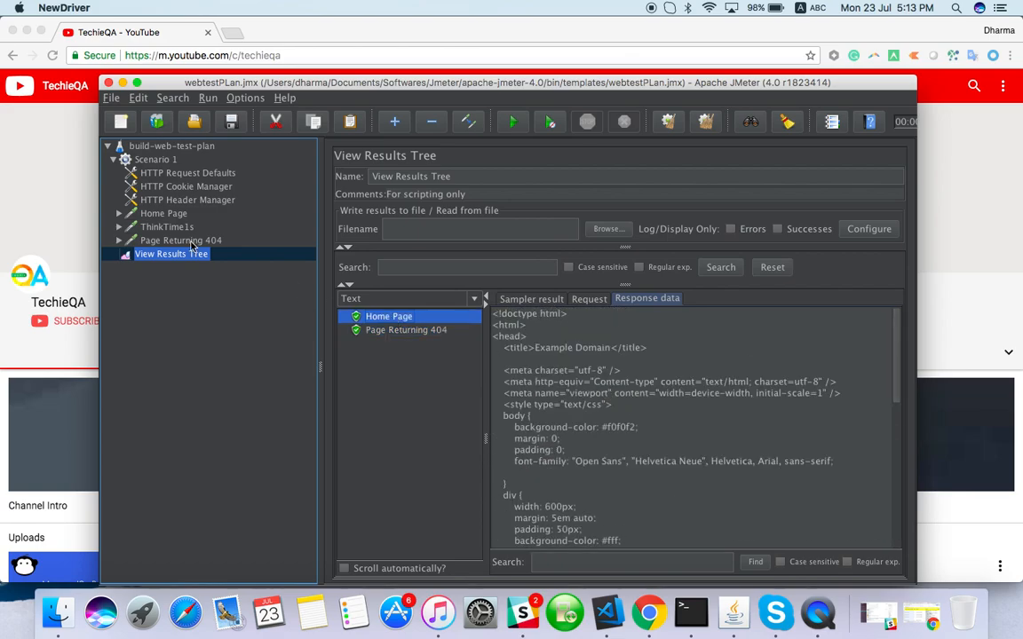
{"action": "left_click", "coordinate": [180, 240]}
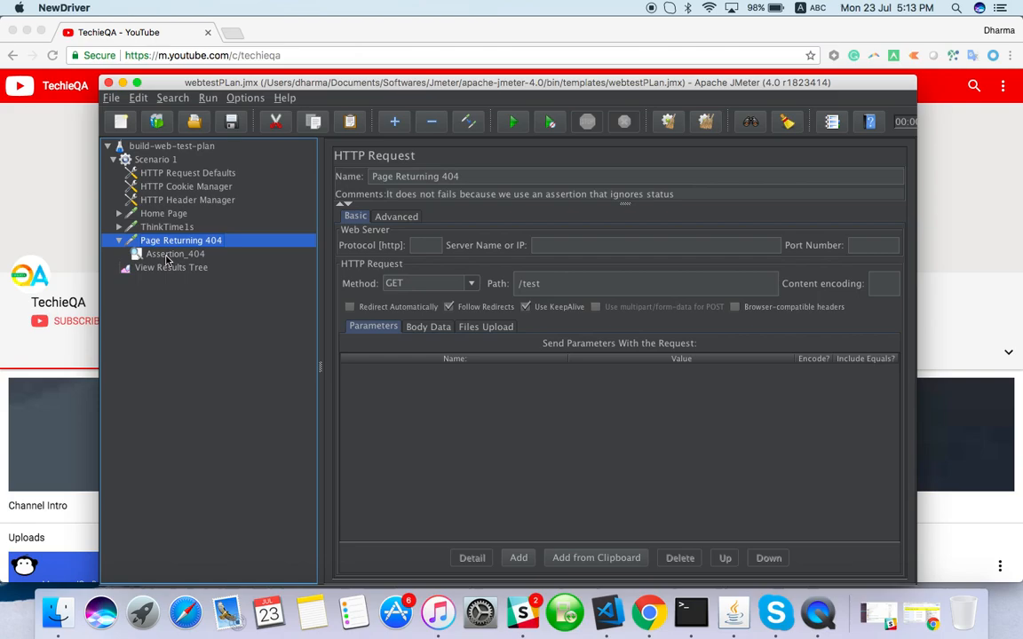
Change Assertion_404's expected code from 404 to 200 and clear the results tree
{"action": "left_click", "coordinate": [175, 254]}
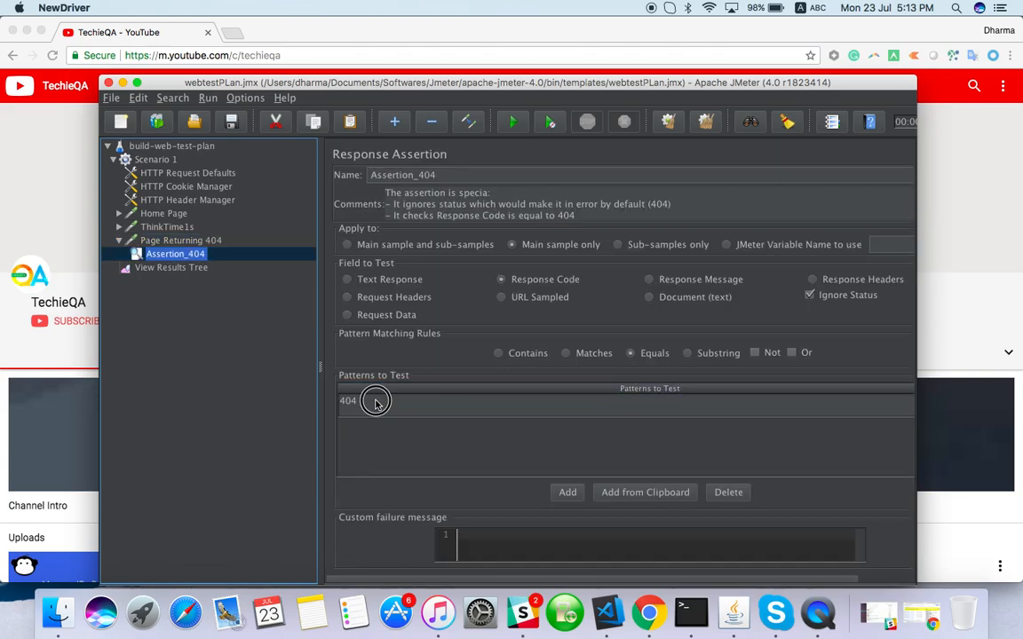
{"action": "type", "text": "200"}
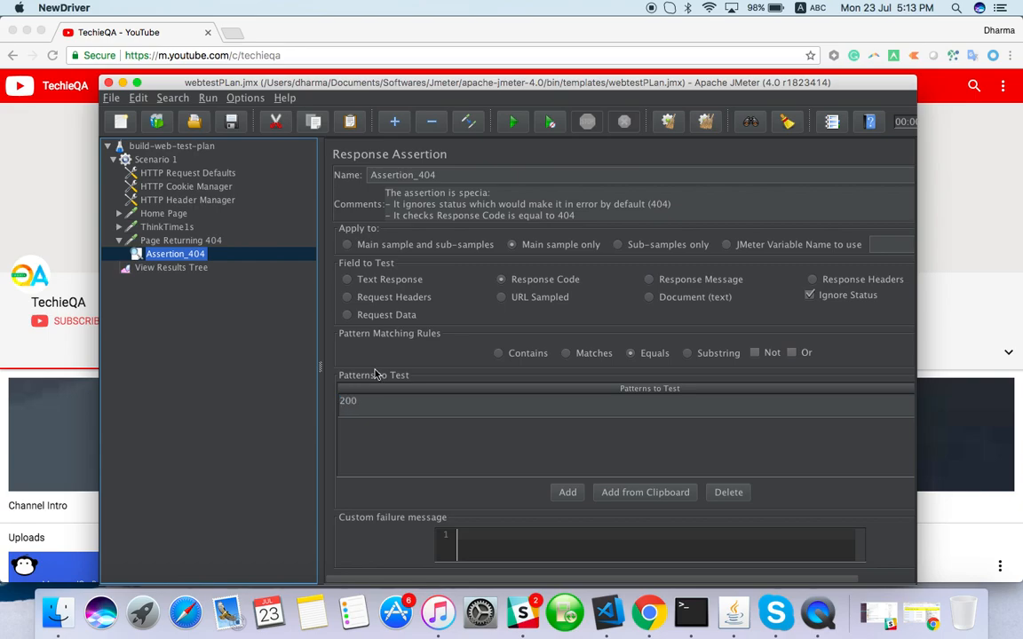
{"action": "mouse_move", "coordinate": [220, 115]}
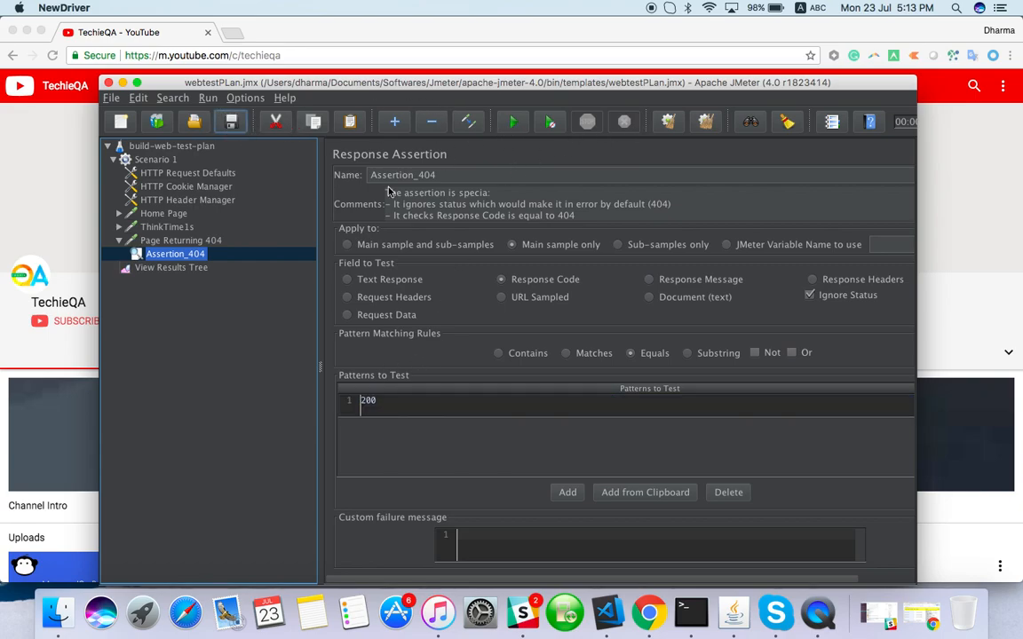
{"action": "left_click", "coordinate": [171, 268]}
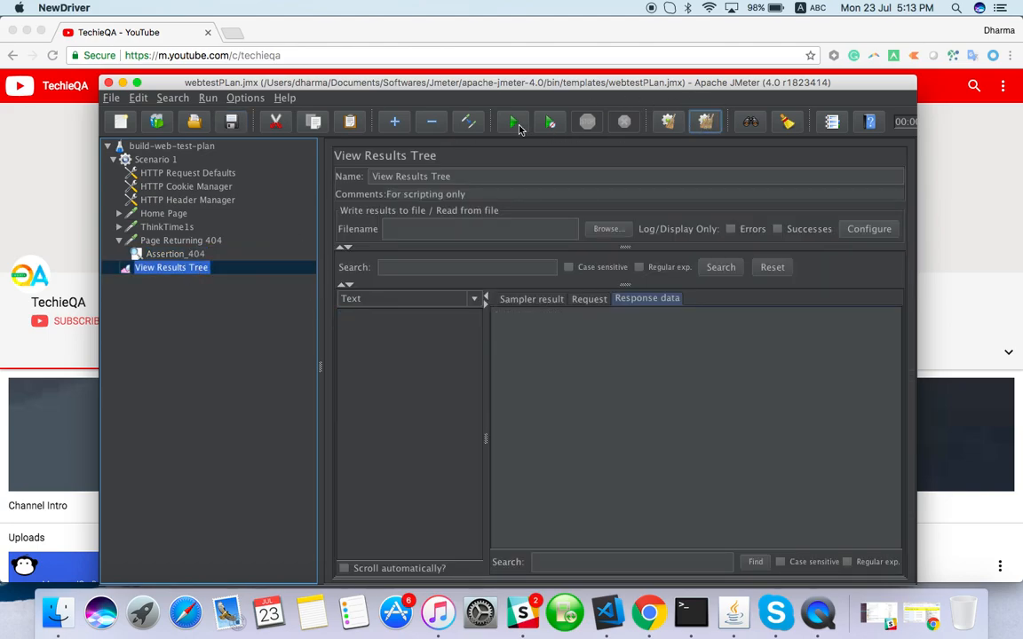
Rerun the test and inspect Assertion_404's failure: received 404, expected 200
{"action": "left_click", "coordinate": [512, 122]}
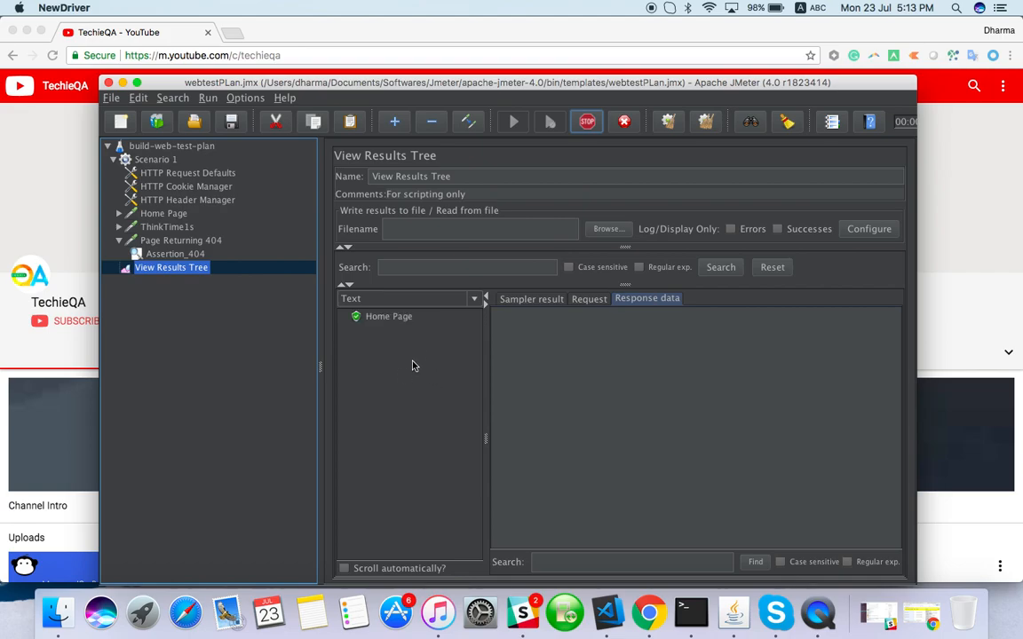
{"action": "left_click", "coordinate": [513, 122]}
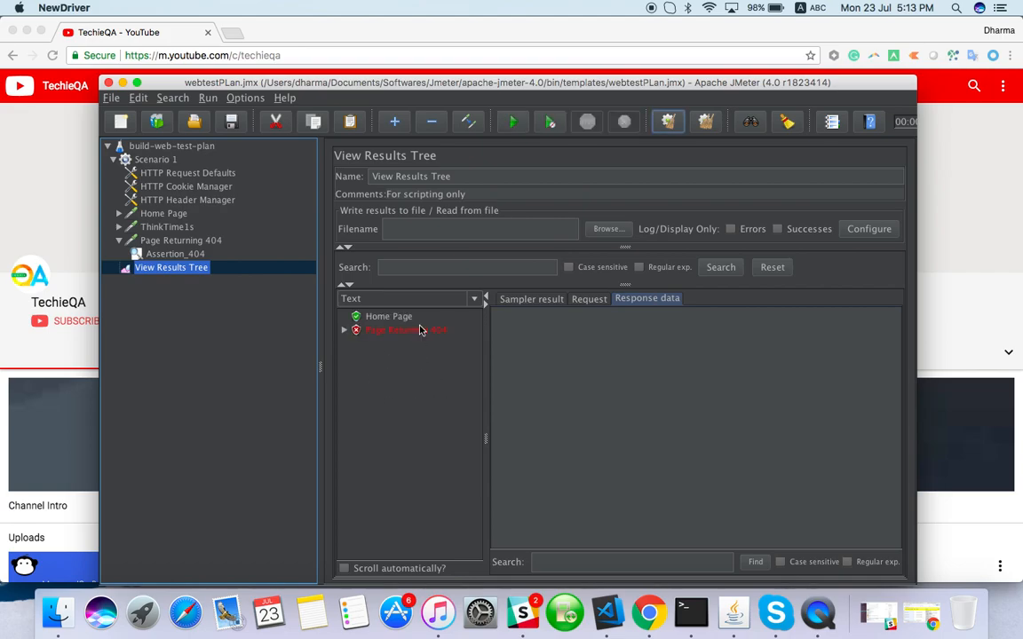
{"action": "left_click", "coordinate": [406, 329]}
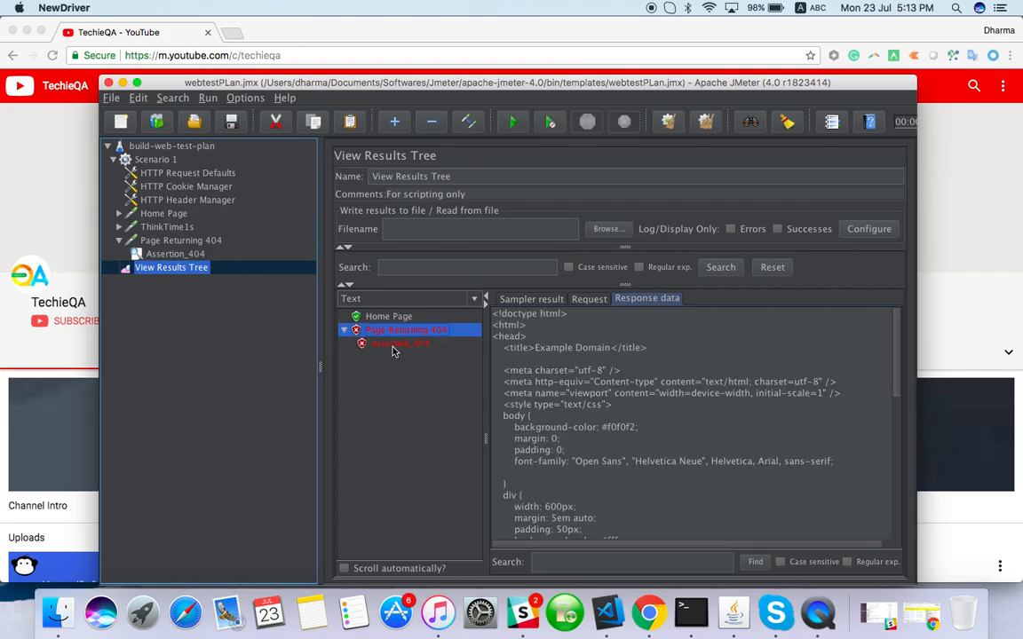
{"action": "left_click", "coordinate": [400, 343]}
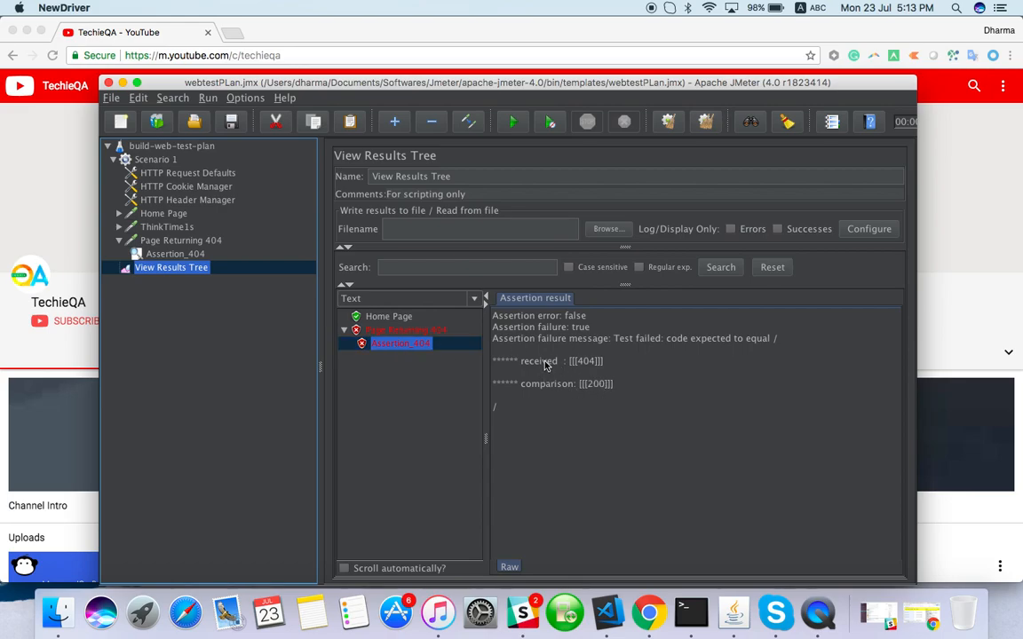
{"action": "double_click", "coordinate": [547, 384]}
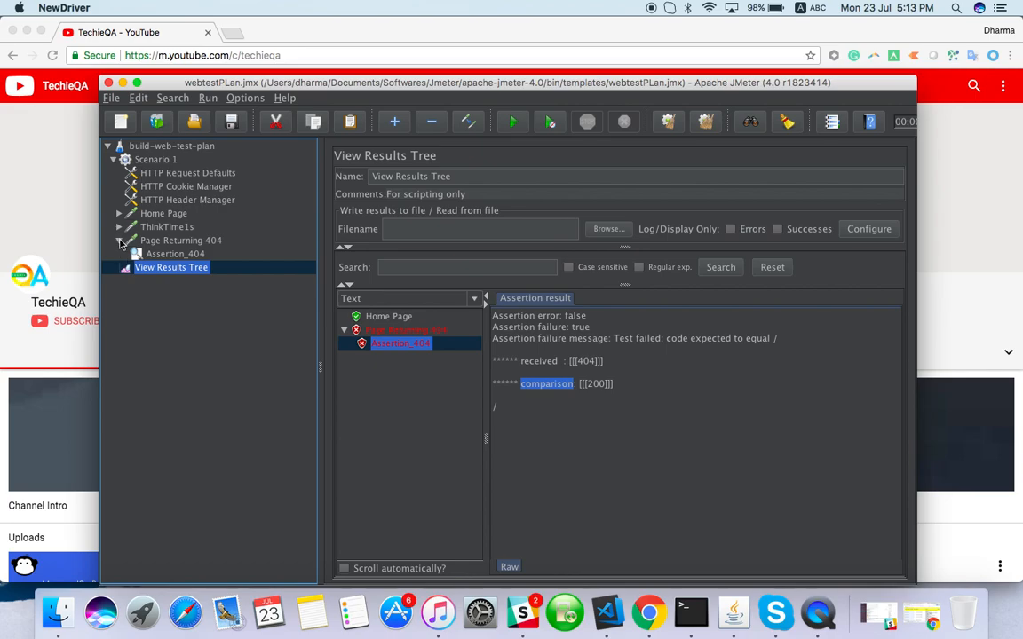
Collapse Page Returning 404, view Home Page's Response Assertion, and collapse Scenario 1
{"action": "left_click", "coordinate": [119, 240]}
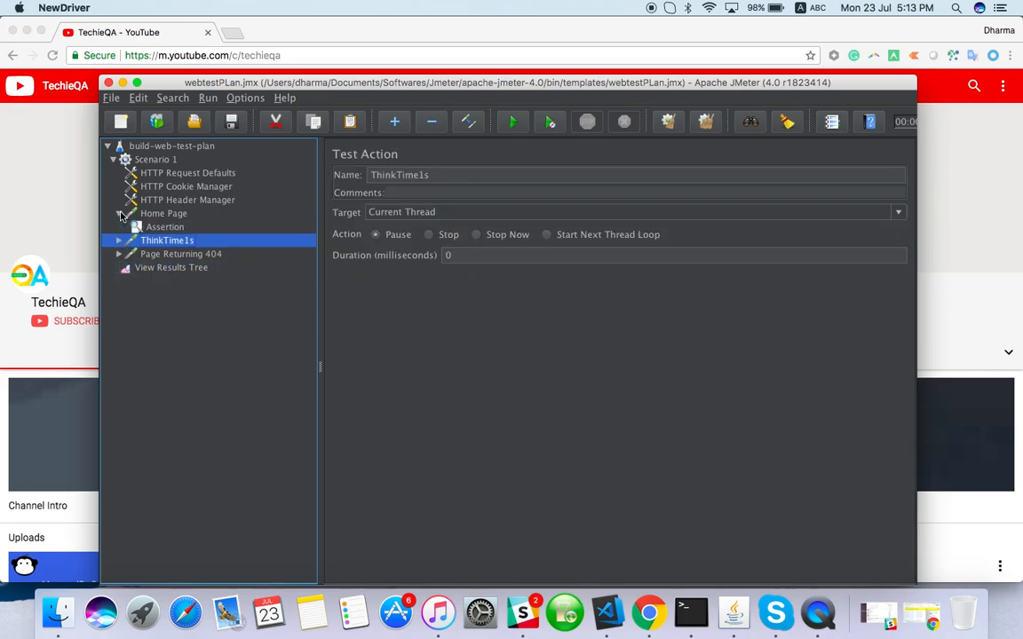
{"action": "left_click", "coordinate": [164, 226]}
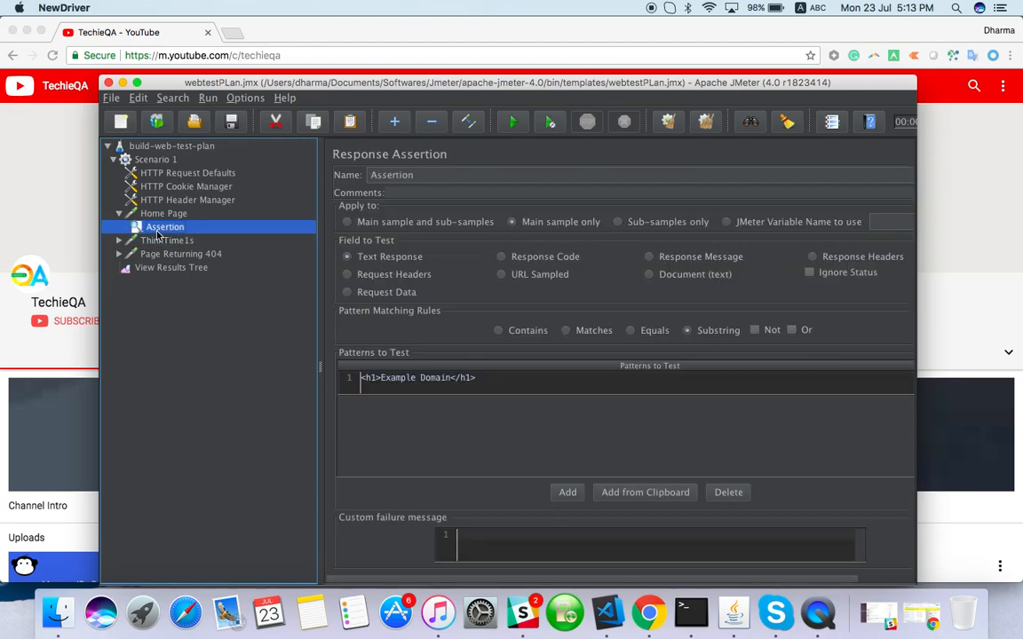
{"action": "left_click", "coordinate": [163, 213]}
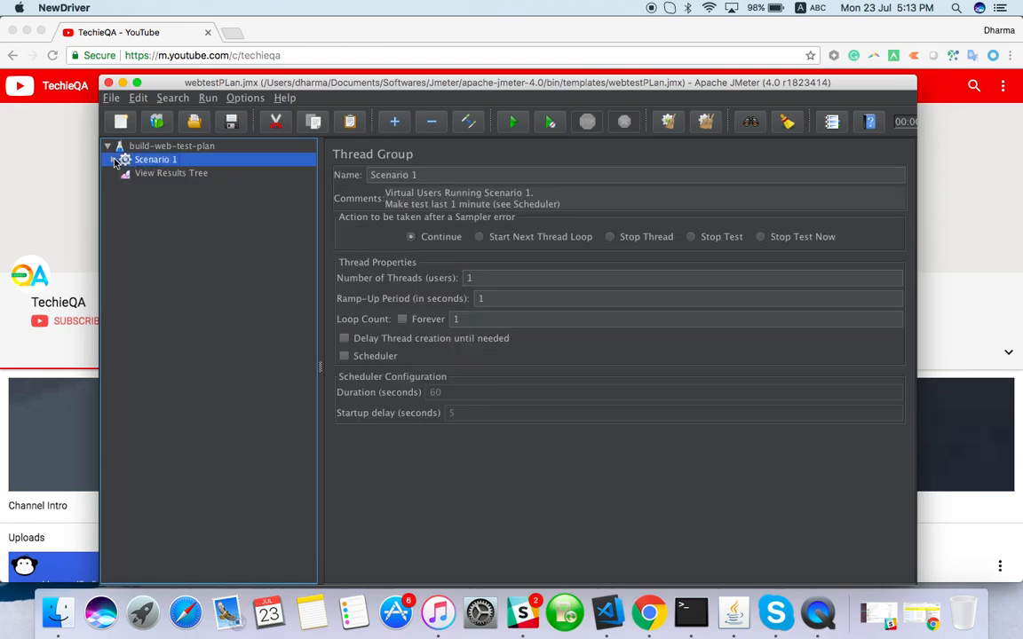
{"action": "mouse_move", "coordinate": [156, 159]}
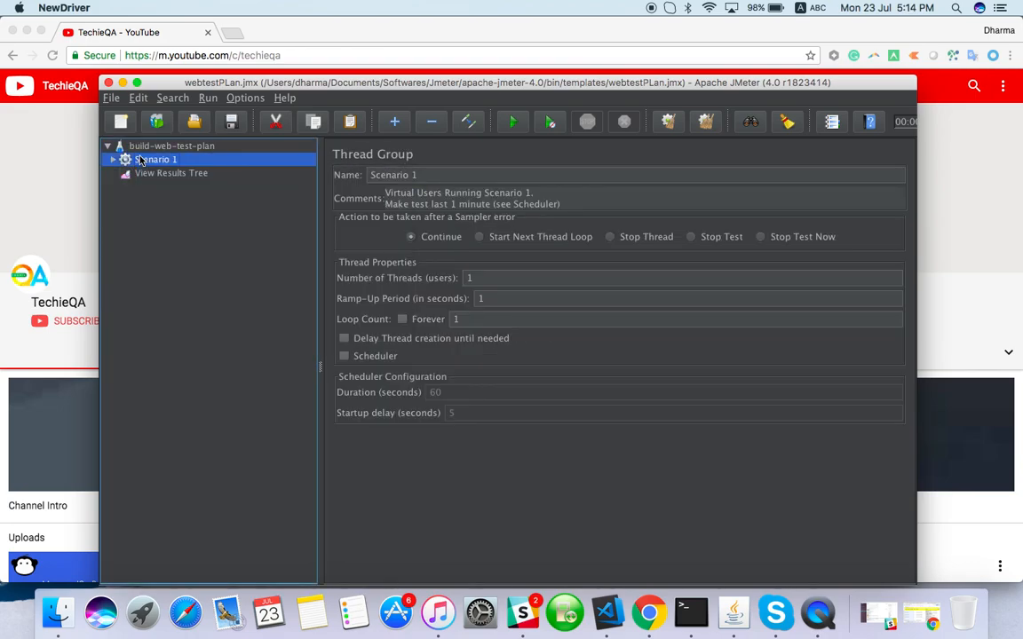
Paste a copy of Scenario 1 into the test plan and name it Scenario 2
{"action": "left_click", "coordinate": [172, 146]}
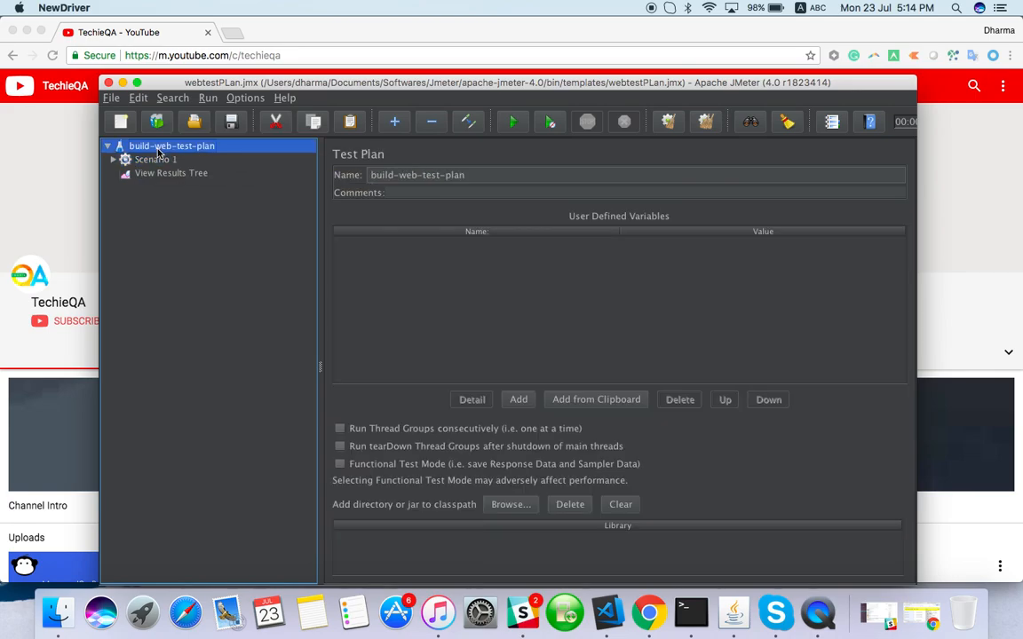
{"action": "left_click", "coordinate": [155, 185]}
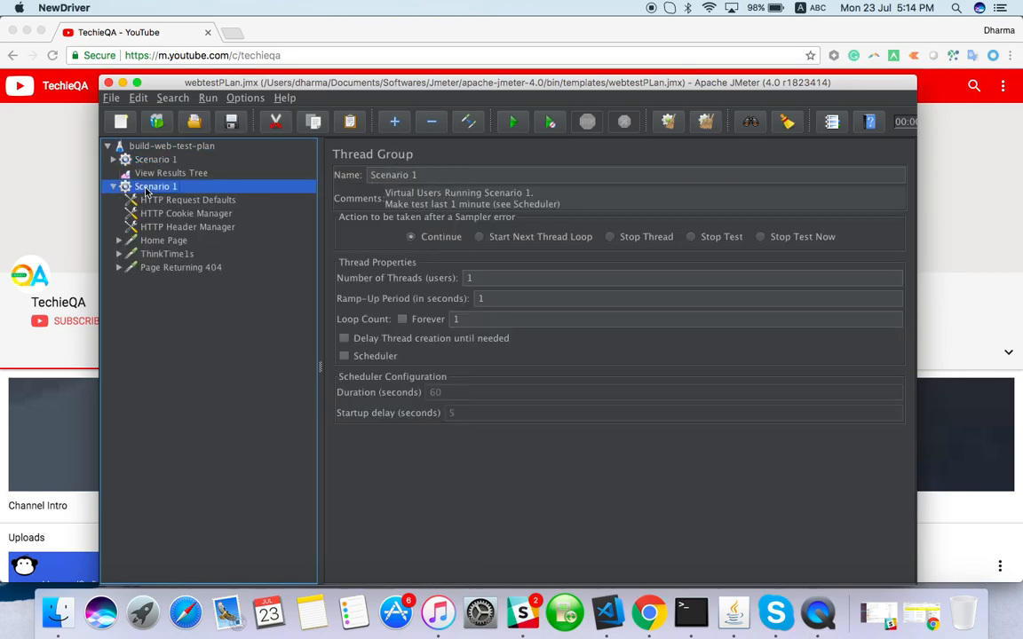
{"action": "left_click", "coordinate": [622, 174]}
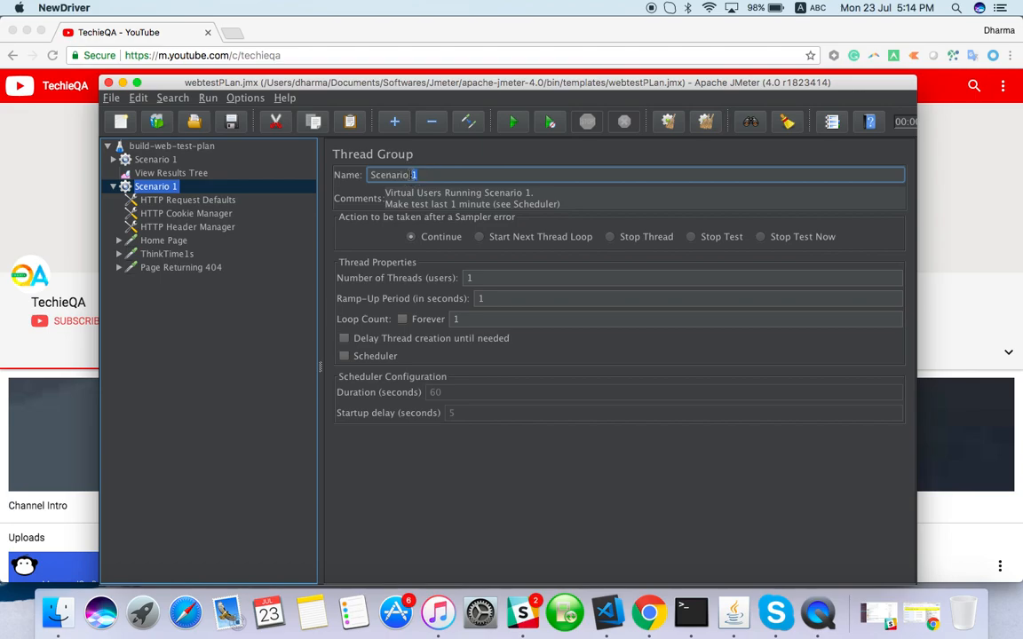
{"action": "left_click", "coordinate": [188, 200]}
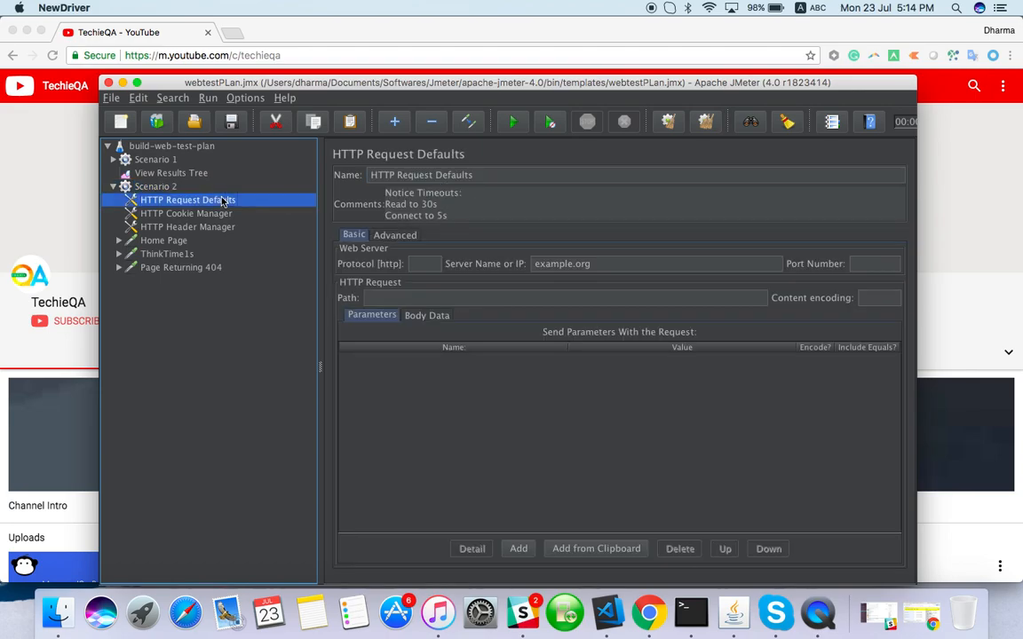
Rename the copy's Home Page to Profile Page and delete Page Returning 404
{"action": "left_click", "coordinate": [164, 239]}
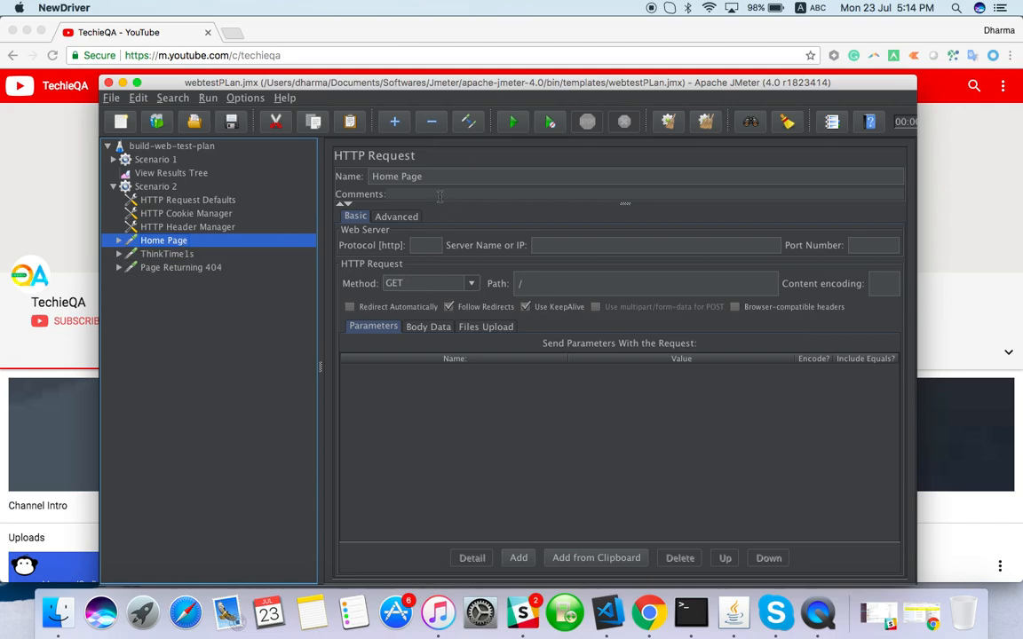
{"action": "type", "text": "Profil"}
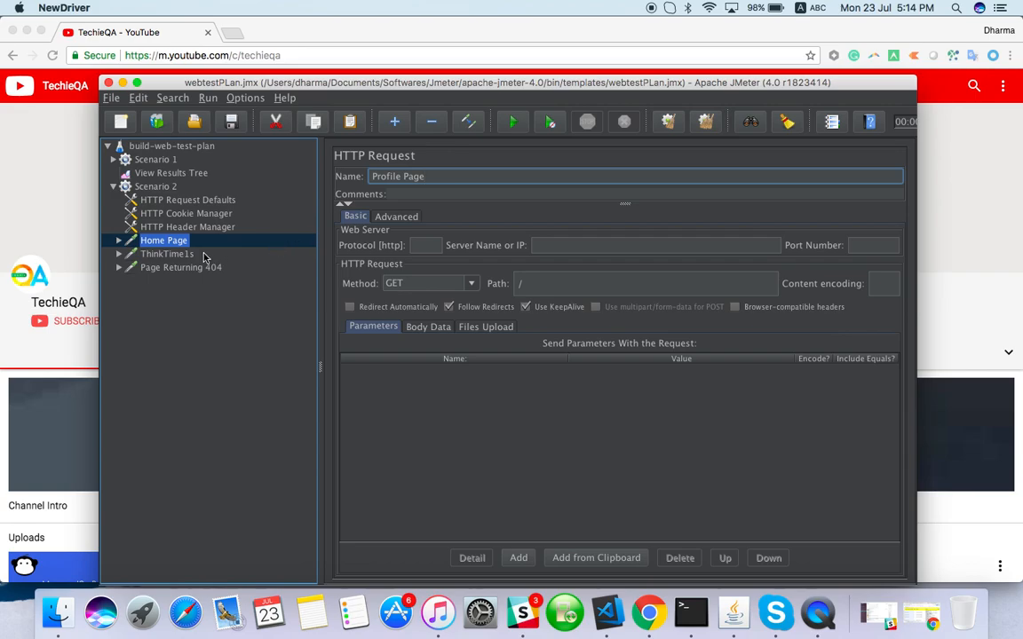
{"action": "left_click", "coordinate": [180, 268]}
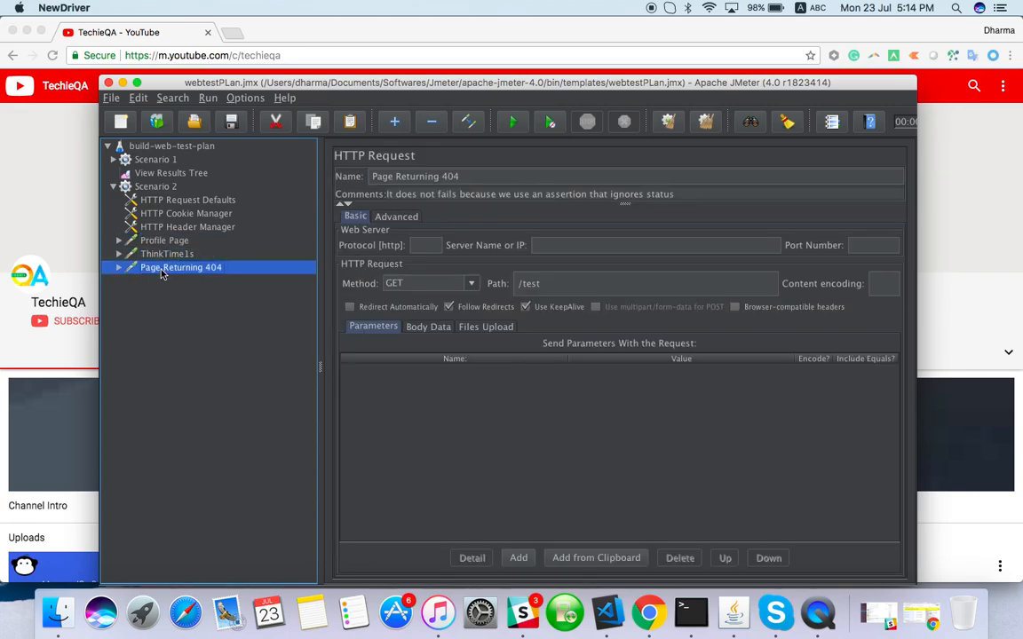
{"action": "left_click", "coordinate": [171, 146]}
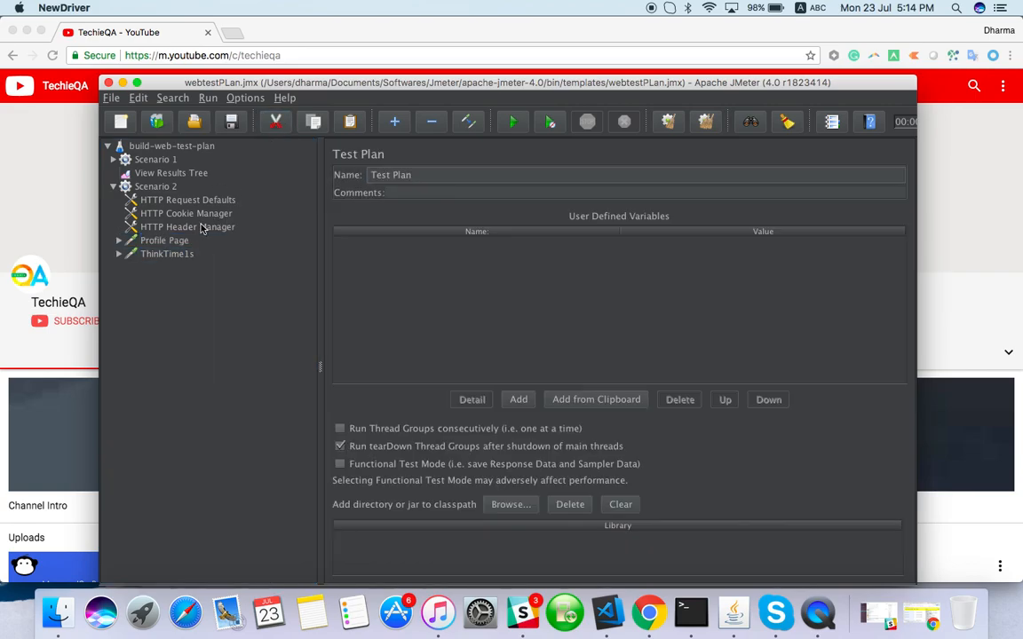
{"action": "left_click", "coordinate": [164, 239]}
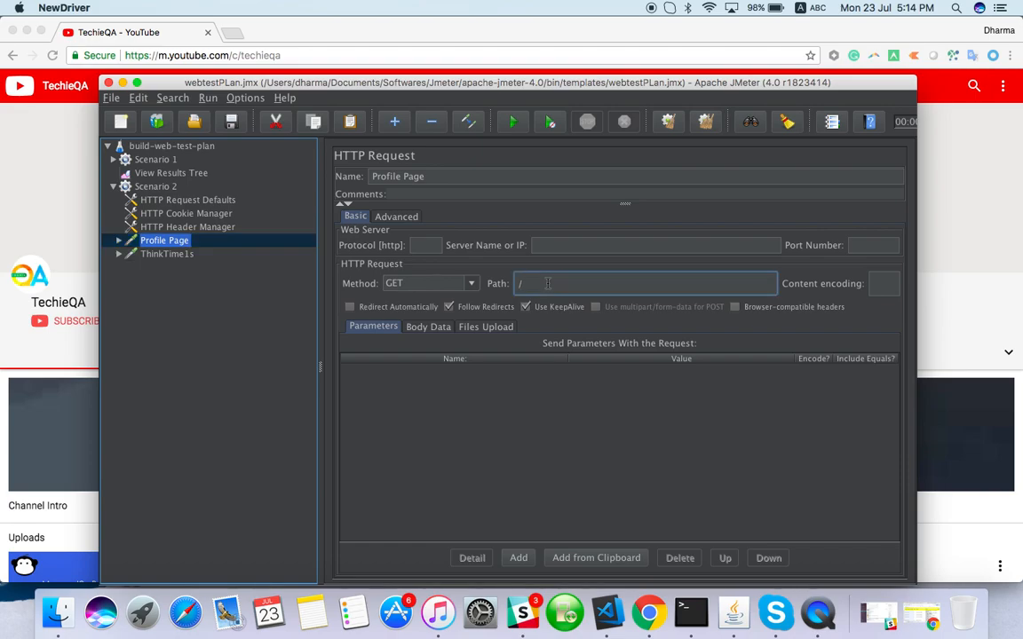
Enter 'profile', set Scenario 2's default server to google.com and the Profile Page path to /gmail
{"action": "type", "text": "profile"}
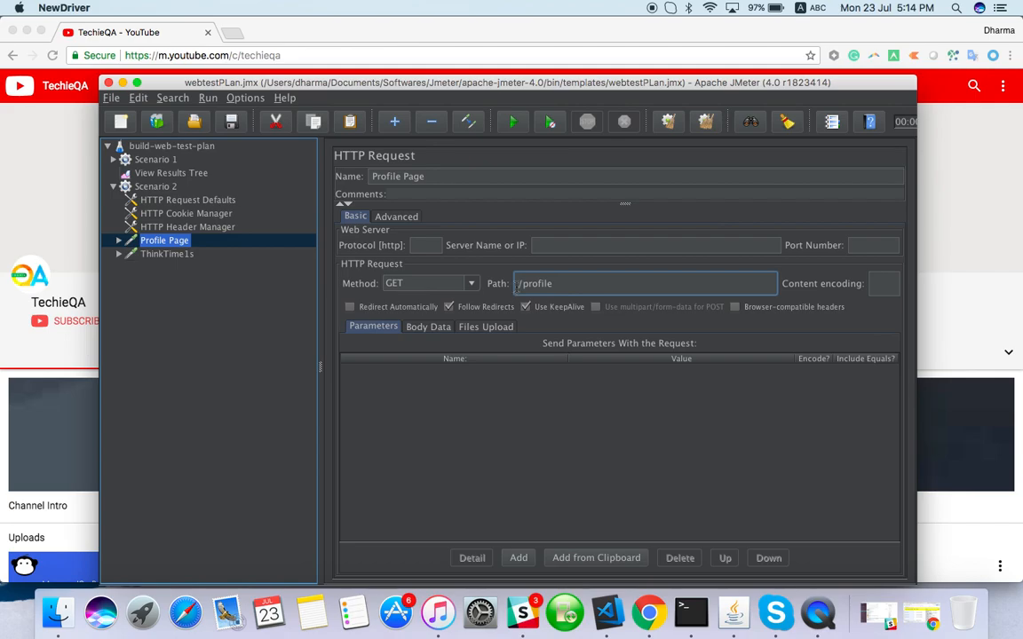
{"action": "left_click", "coordinate": [187, 200]}
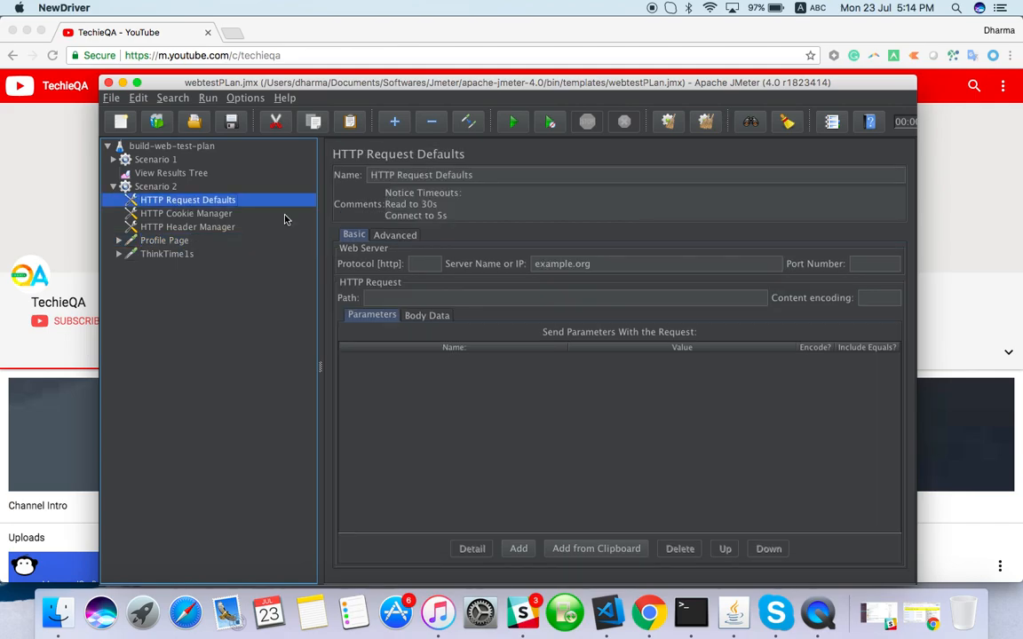
{"action": "left_click", "coordinate": [655, 264]}
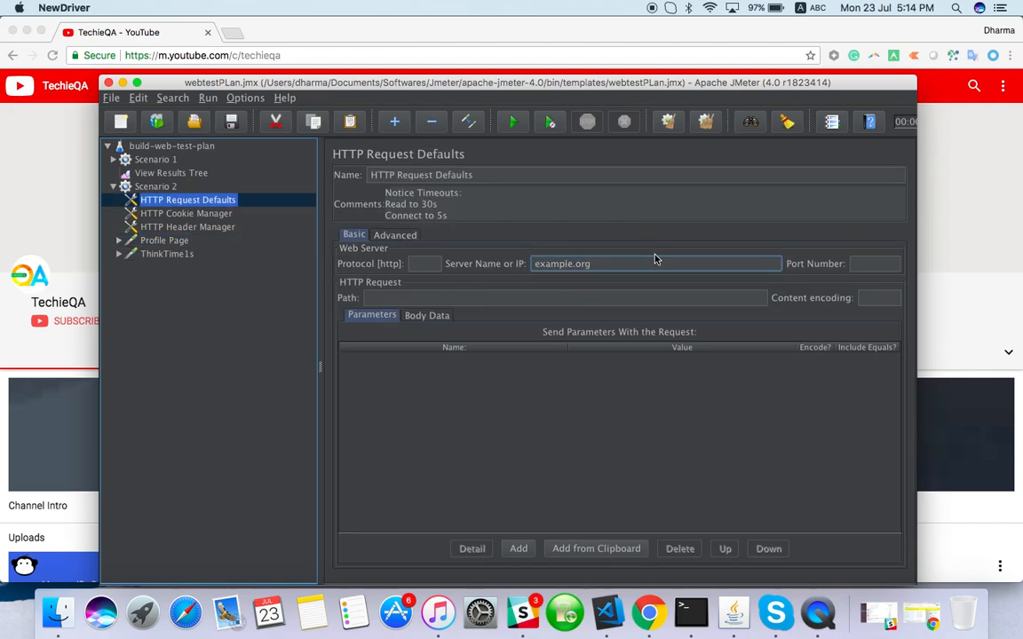
{"action": "type", "text": "google"}
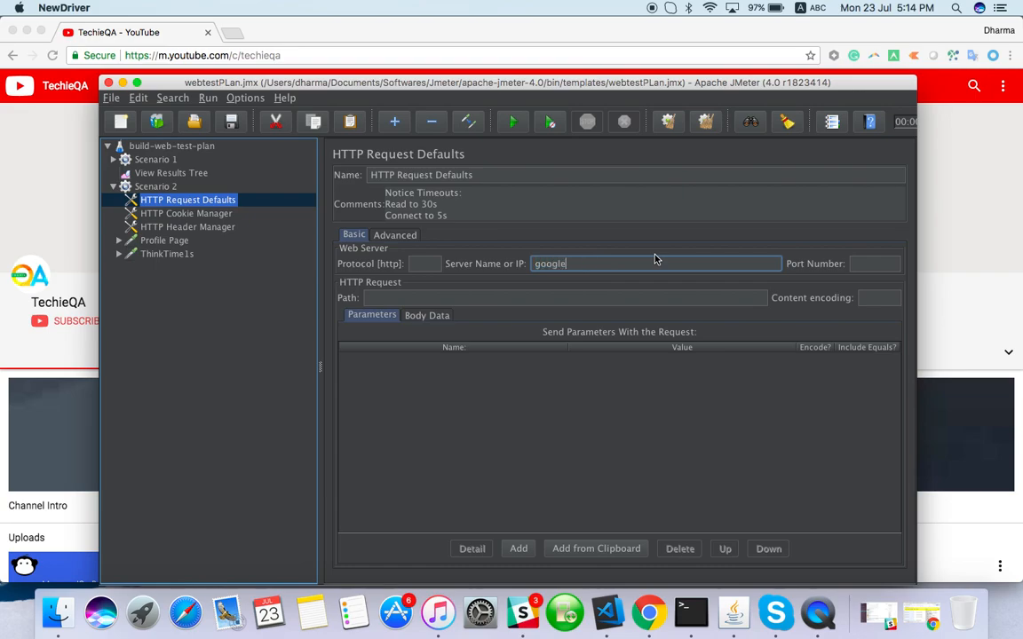
{"action": "type", "text": ".com"}
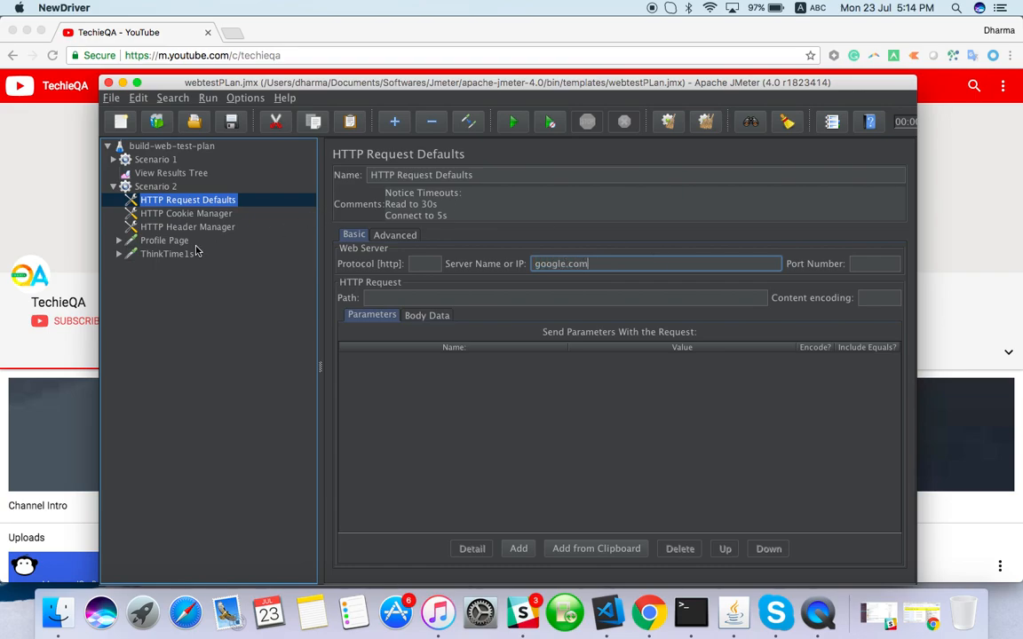
{"action": "left_click", "coordinate": [165, 240]}
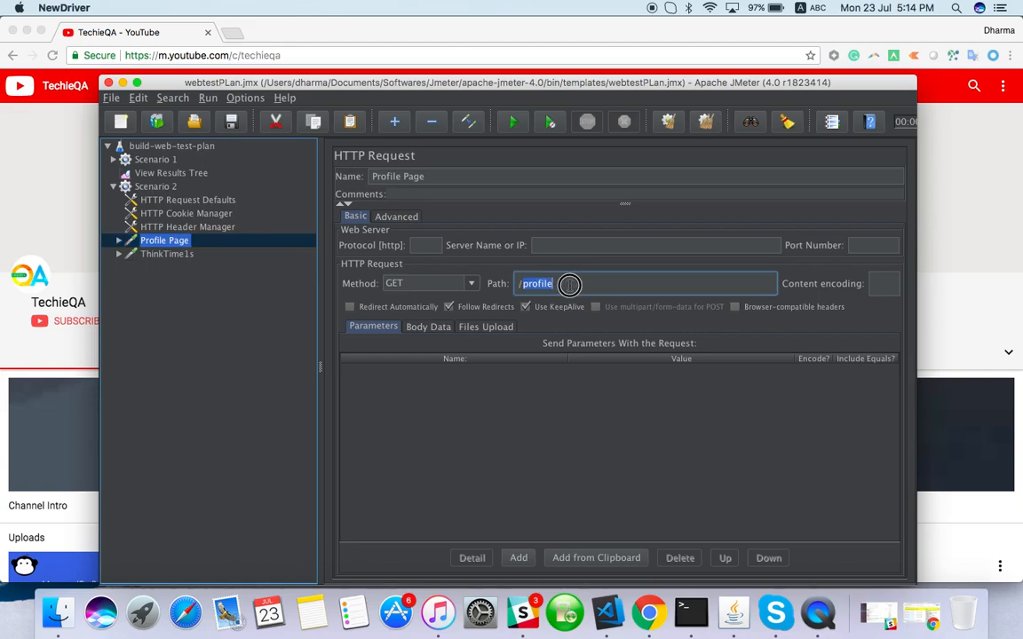
{"action": "type", "text": "/gmail"}
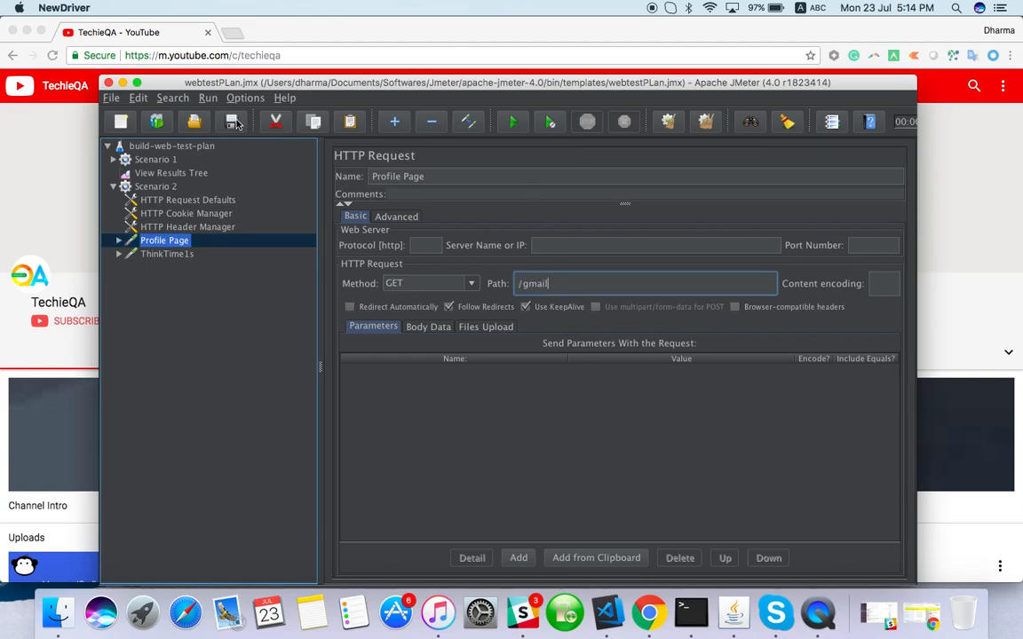
Run the test plan and view Scenario 1's results tree with the 404 assertion details
{"action": "left_click", "coordinate": [155, 187]}
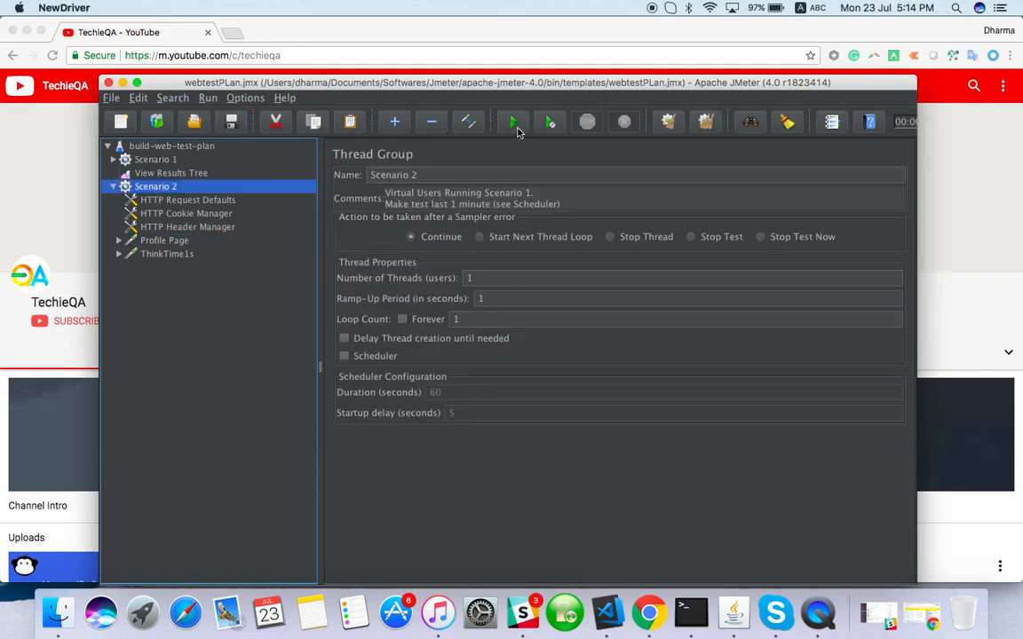
{"action": "left_click", "coordinate": [512, 121]}
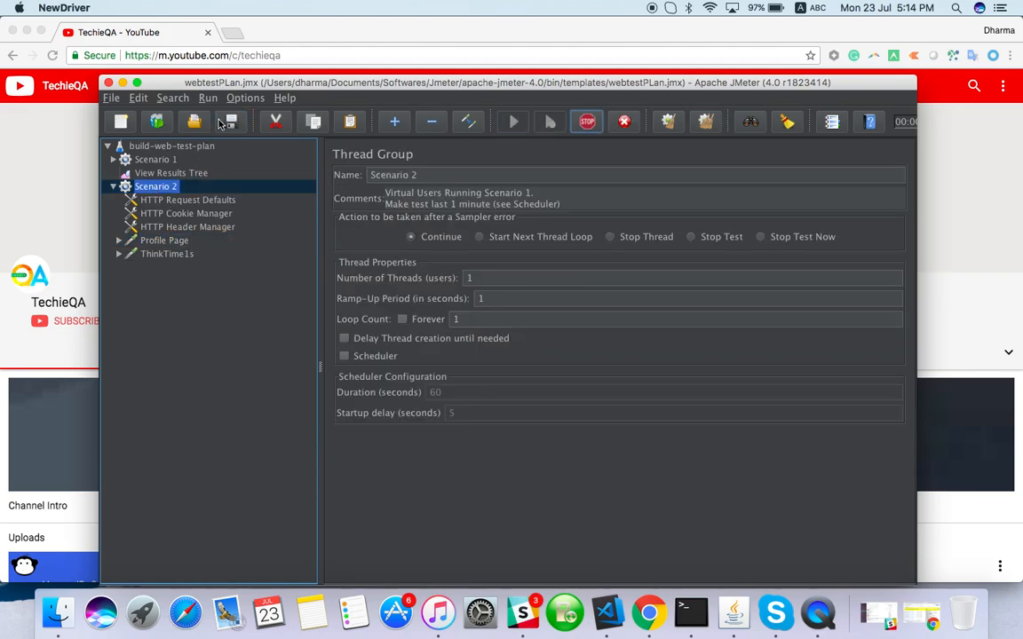
{"action": "left_click", "coordinate": [513, 122]}
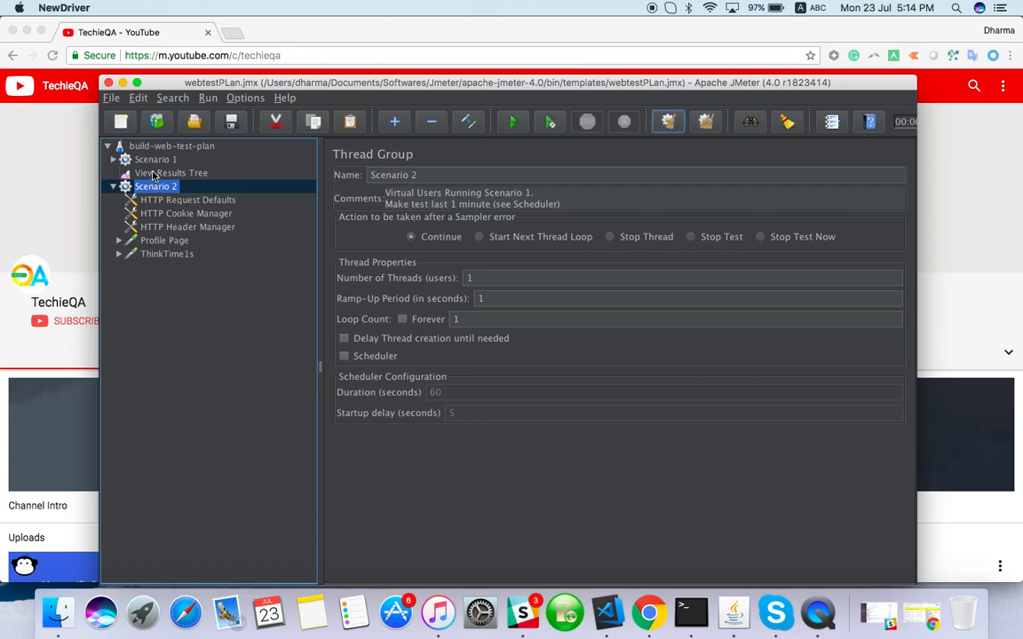
{"action": "left_click", "coordinate": [170, 172]}
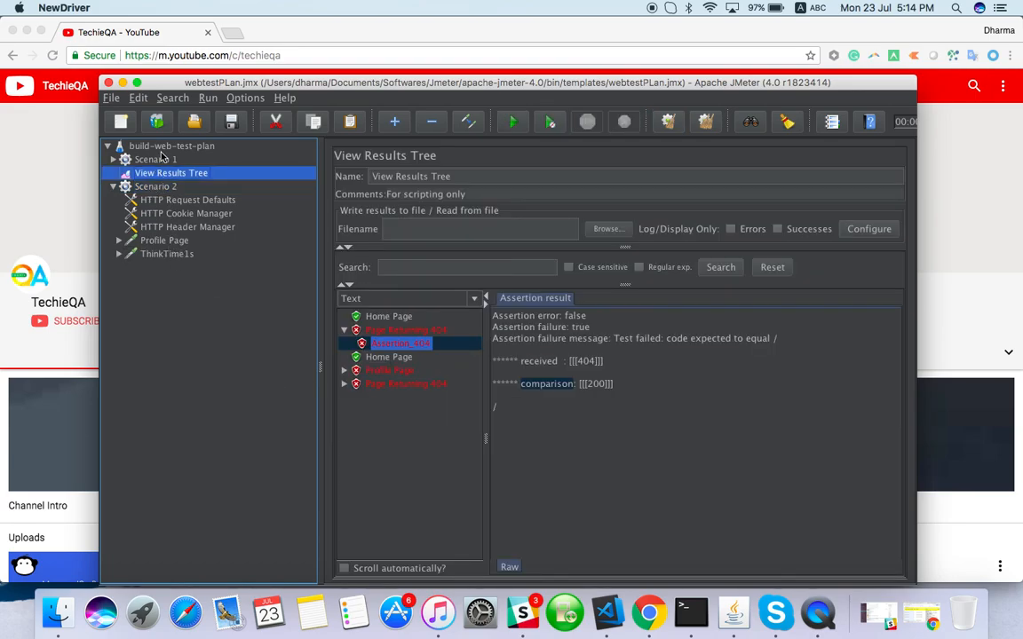
Paste a View Results Tree into Scenario 2, select it, and rerun the test plan
{"action": "left_click", "coordinate": [156, 187]}
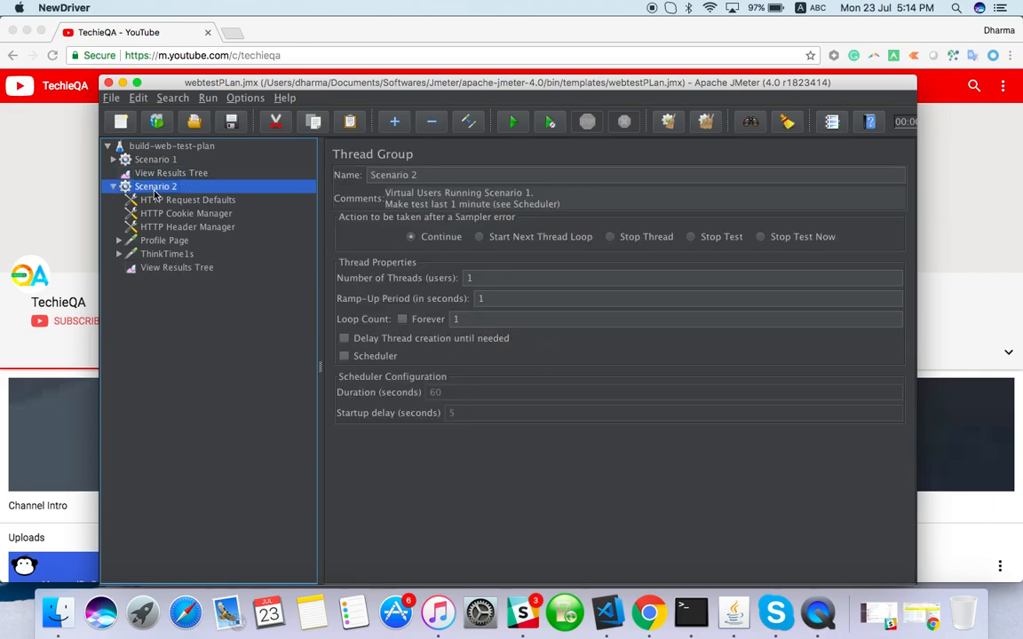
{"action": "left_click", "coordinate": [176, 267]}
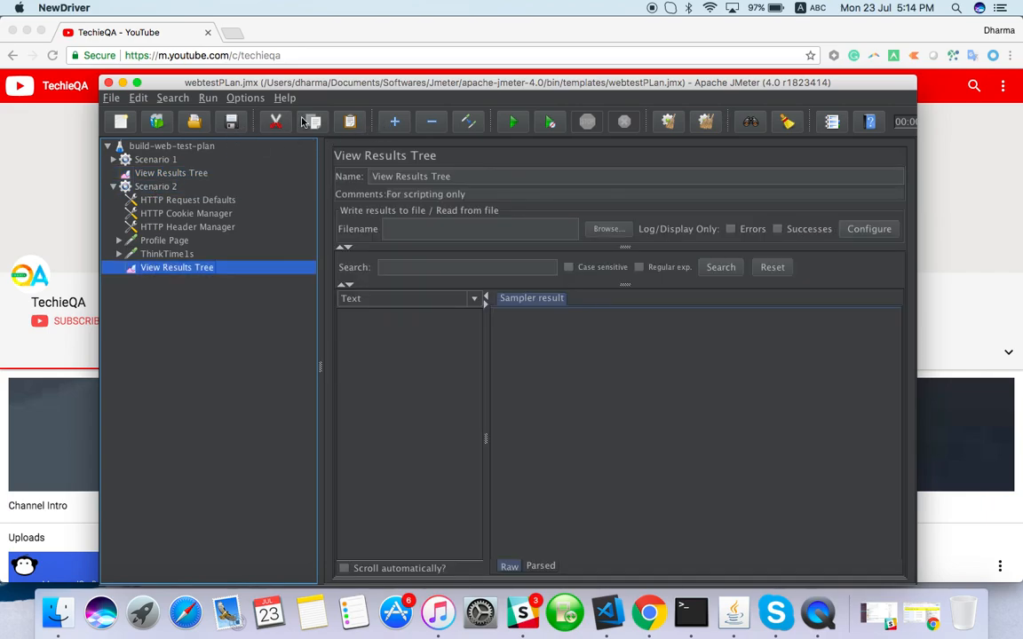
{"action": "left_click", "coordinate": [512, 121]}
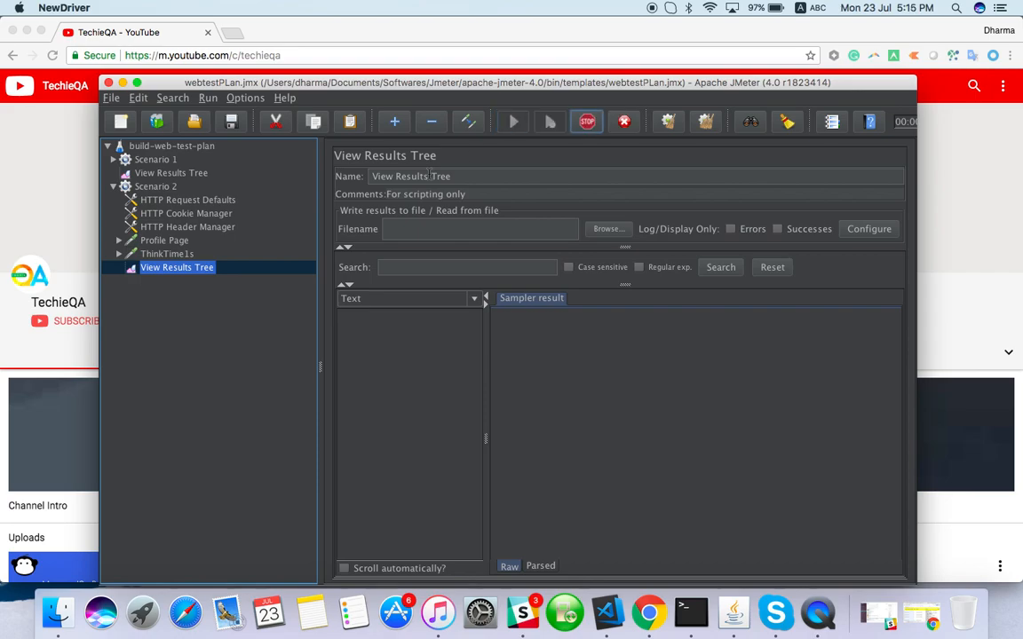
{"action": "left_click", "coordinate": [512, 122]}
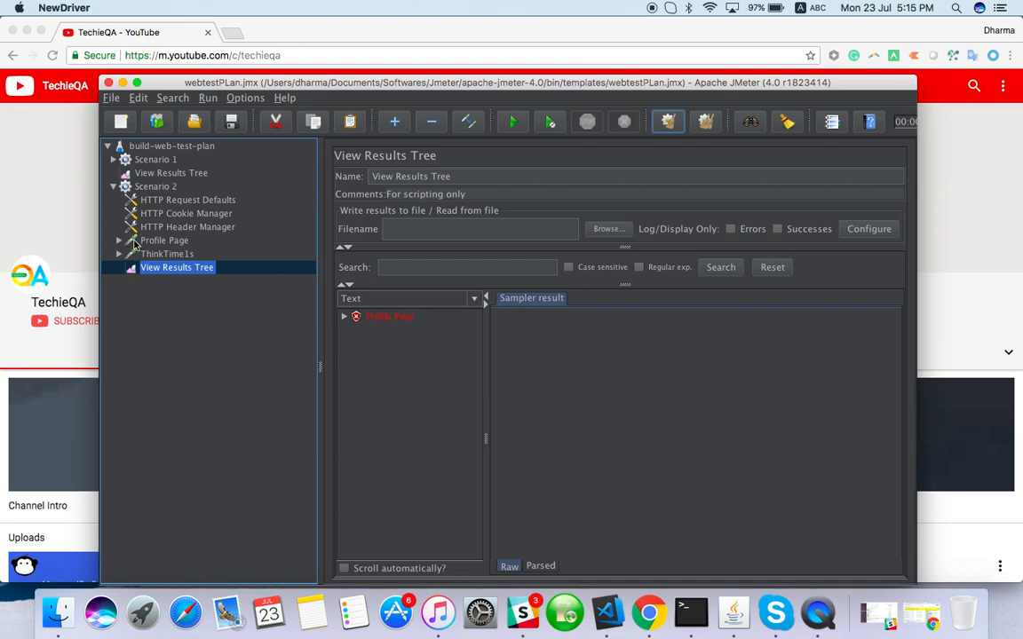
{"action": "mouse_move", "coordinate": [166, 241]}
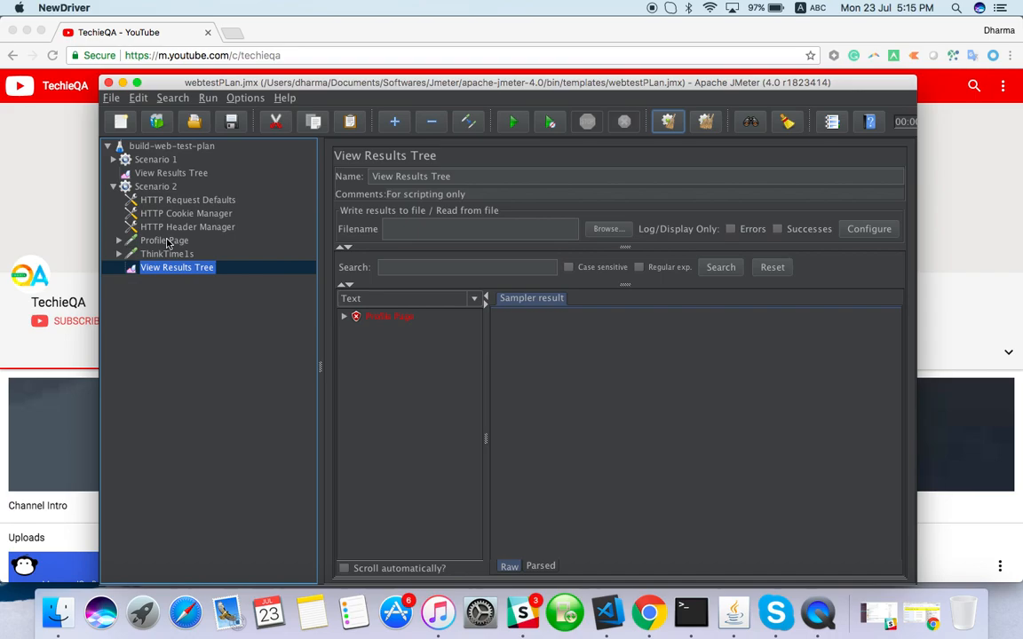
{"action": "mouse_move", "coordinate": [155, 186]}
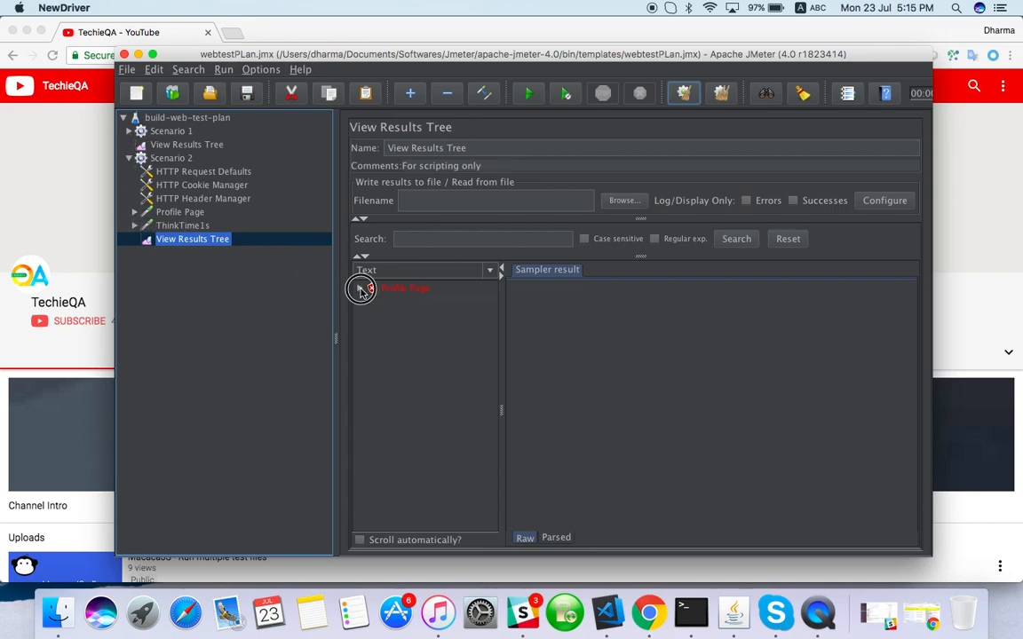
Show the failed Profile Page sample's request: a GET to Google's ServiceLogin for mail
{"action": "left_click", "coordinate": [404, 288]}
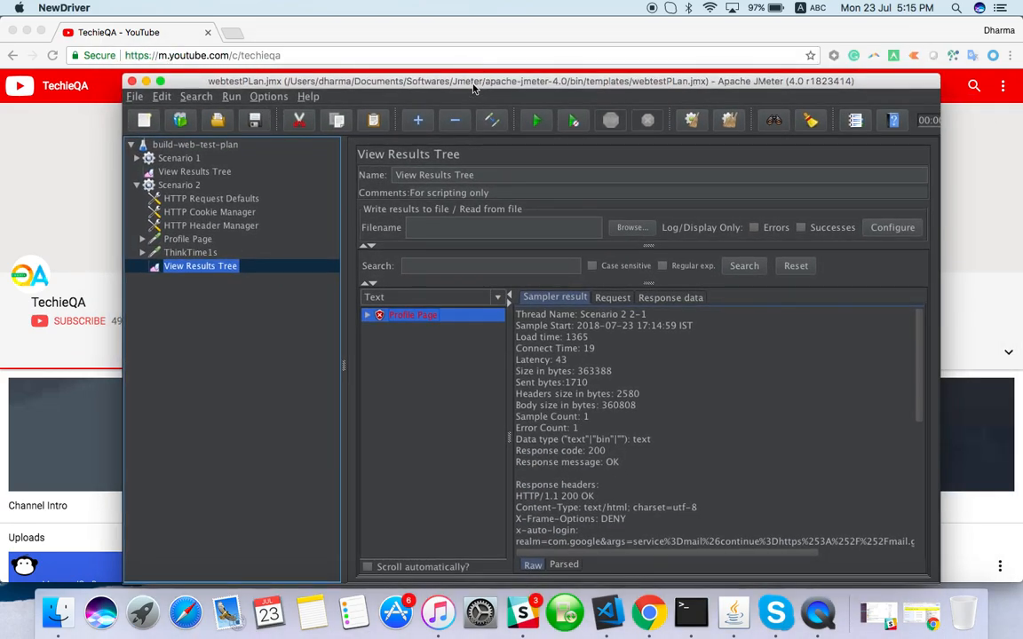
{"action": "left_click", "coordinate": [178, 266]}
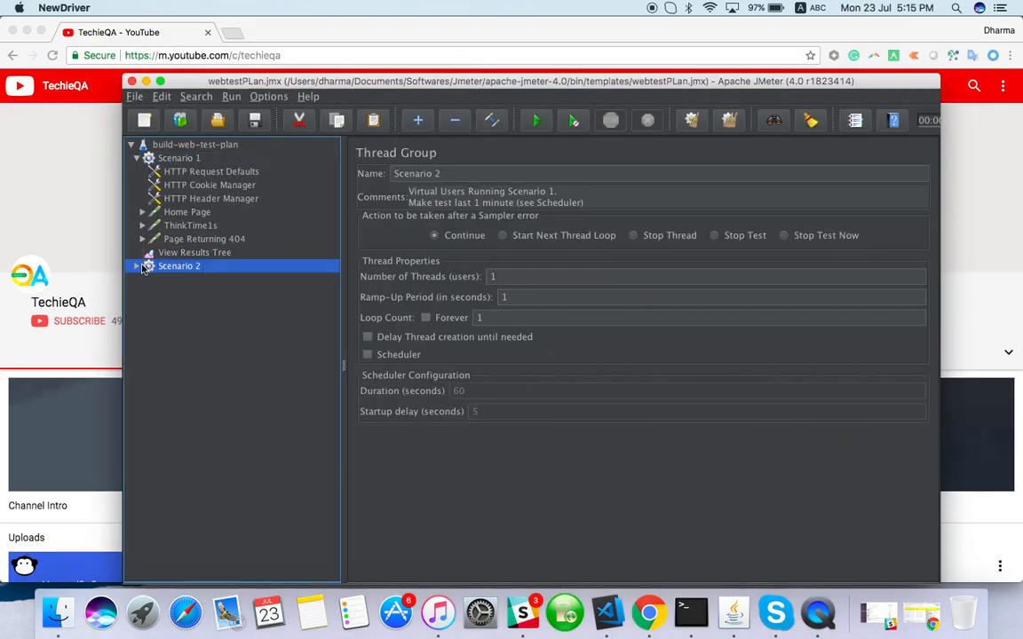
{"action": "left_click", "coordinate": [215, 346]}
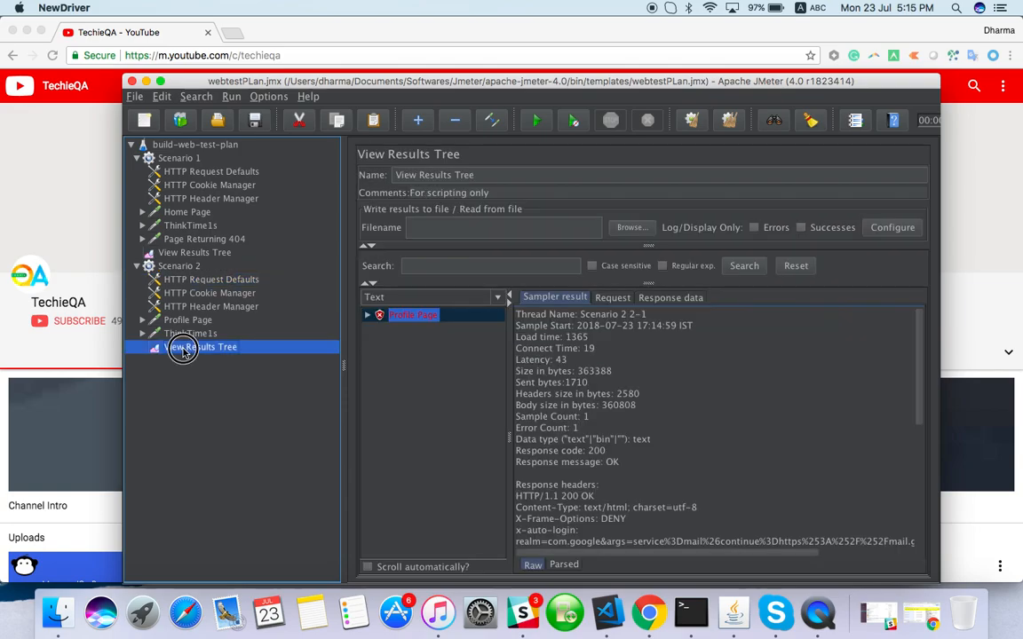
{"action": "left_click", "coordinate": [612, 298]}
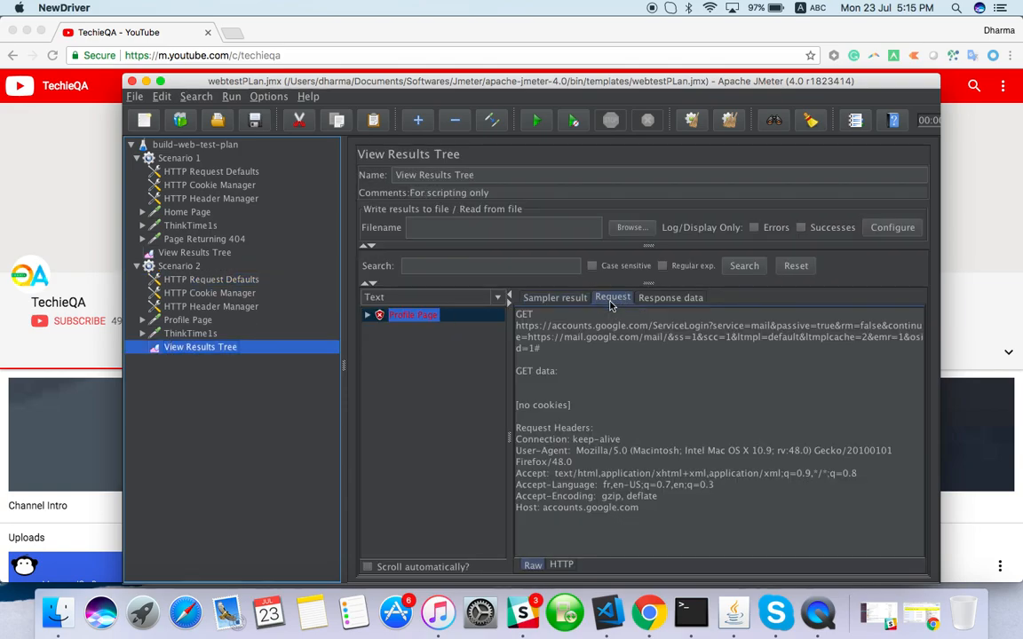
{"action": "mouse_move", "coordinate": [674, 298]}
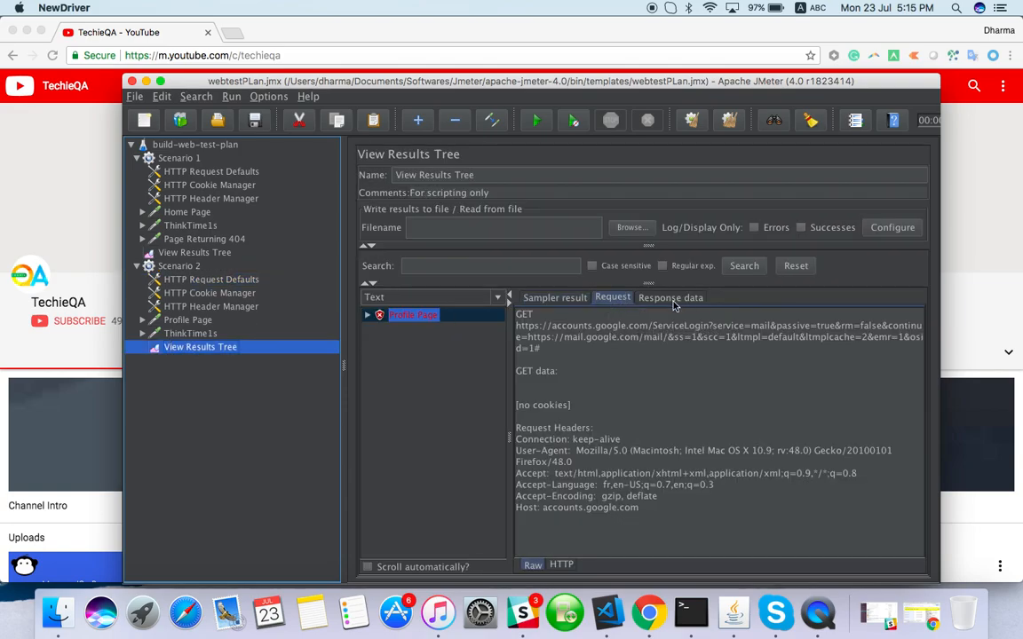
{"action": "mouse_move", "coordinate": [373, 322]}
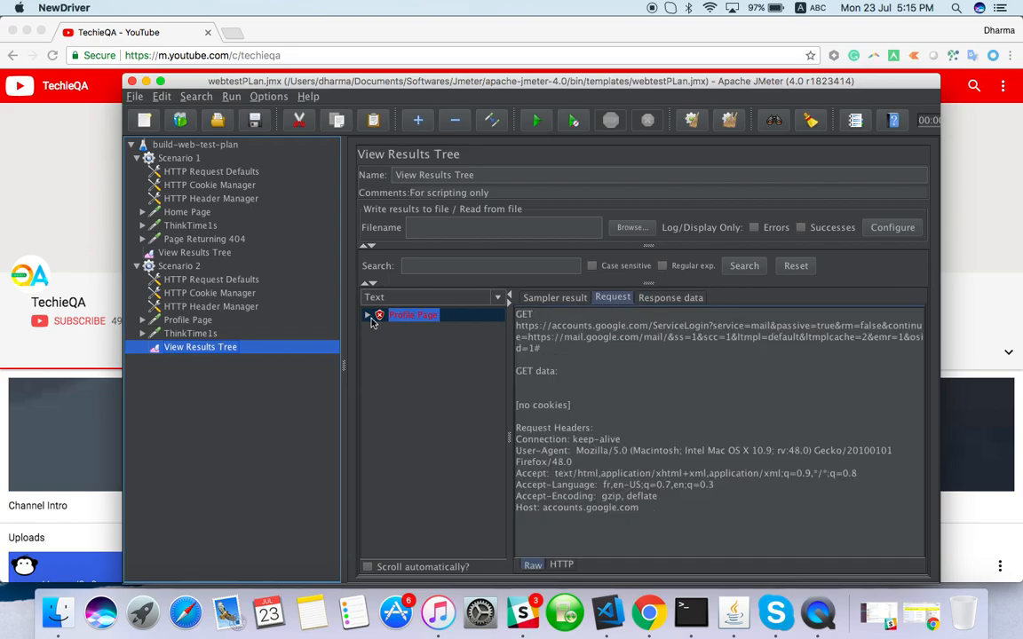
Expand the Profile Page result to list its redirects and the failed Example Domain assertion
{"action": "left_click", "coordinate": [413, 396]}
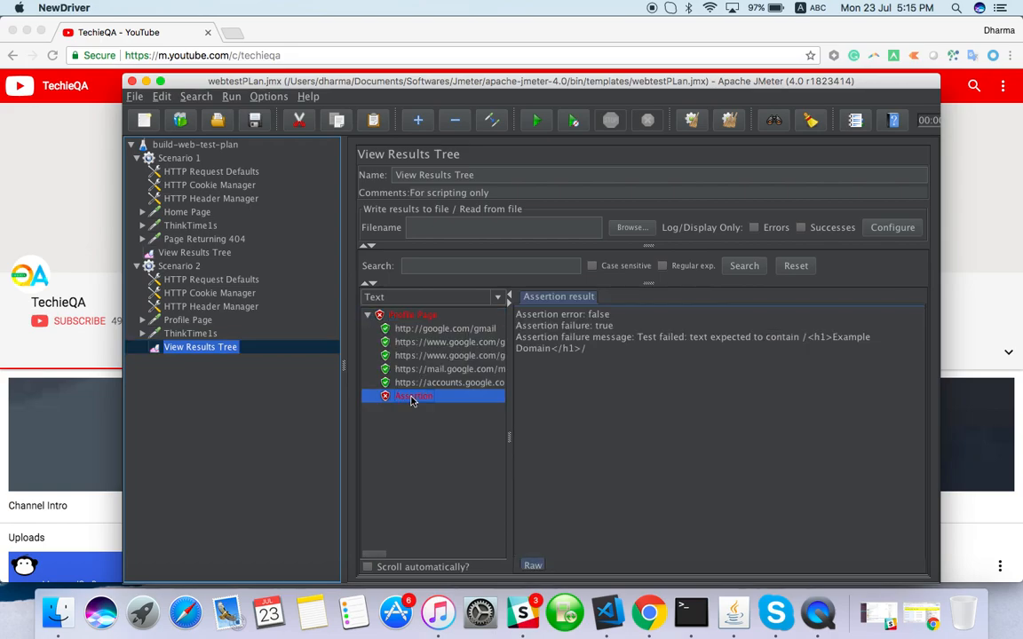
{"action": "mouse_move", "coordinate": [751, 349]}
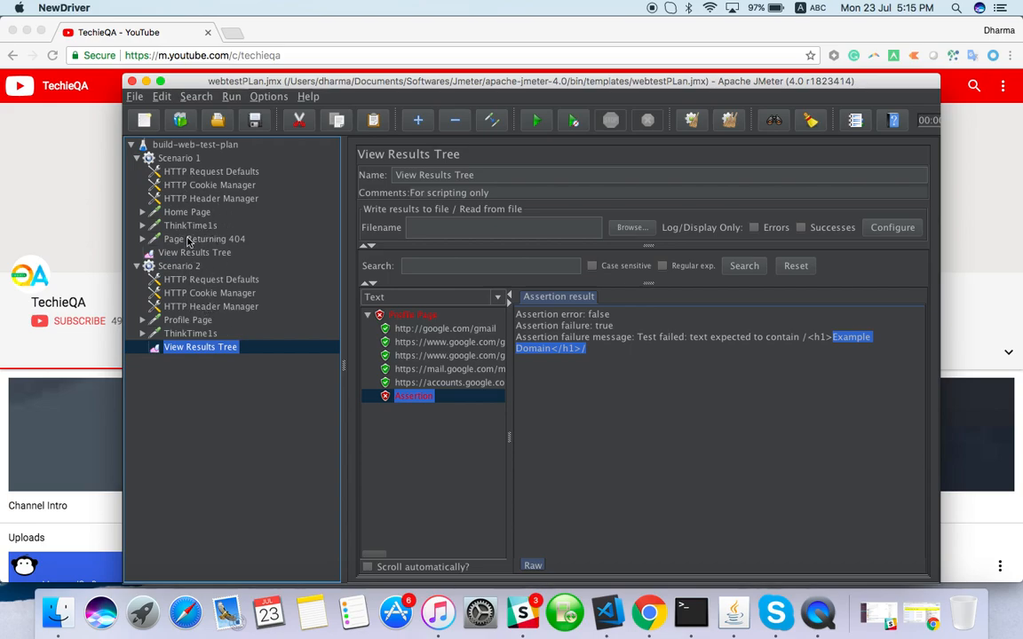
{"action": "mouse_move", "coordinate": [247, 169]}
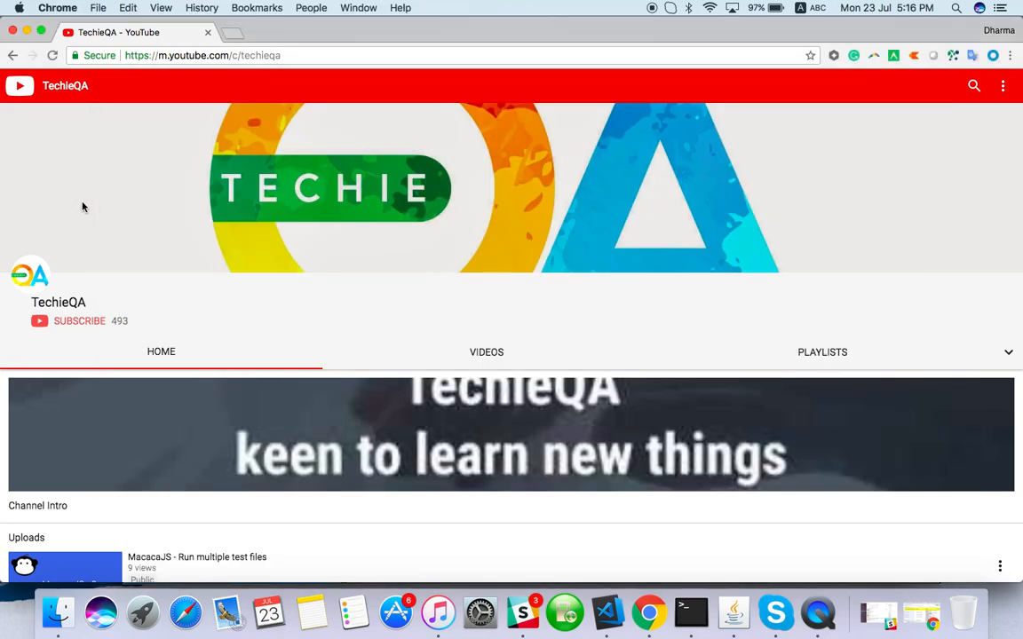
{"action": "mouse_move", "coordinate": [353, 276]}
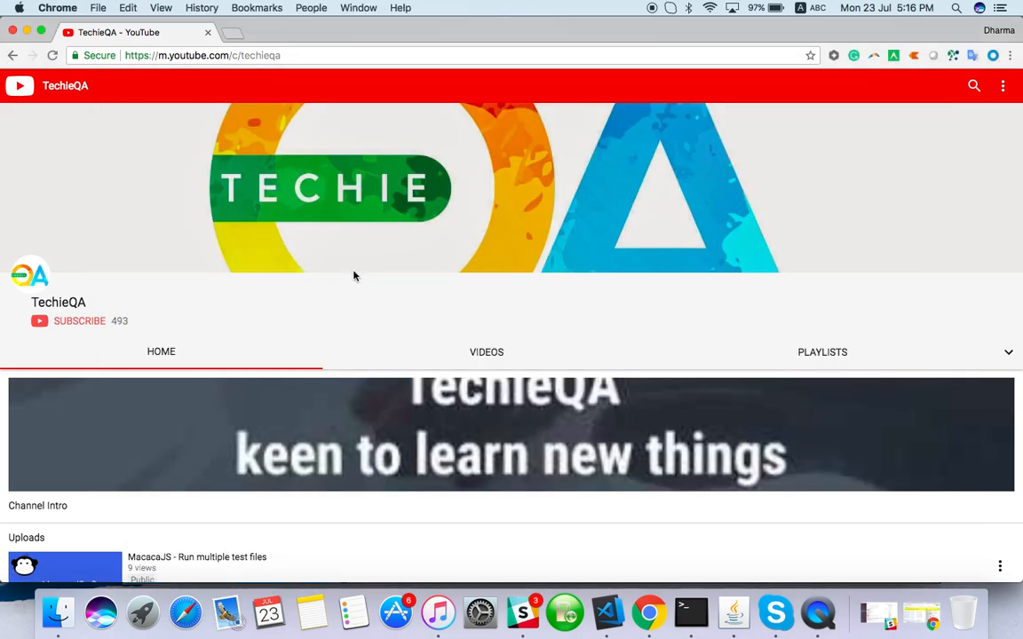
Load the TechieQA desktop YouTube channel and scroll its Playlists tab to Created playlists
{"action": "left_click", "coordinate": [821, 352]}
{"action": "type", "text": "you"}
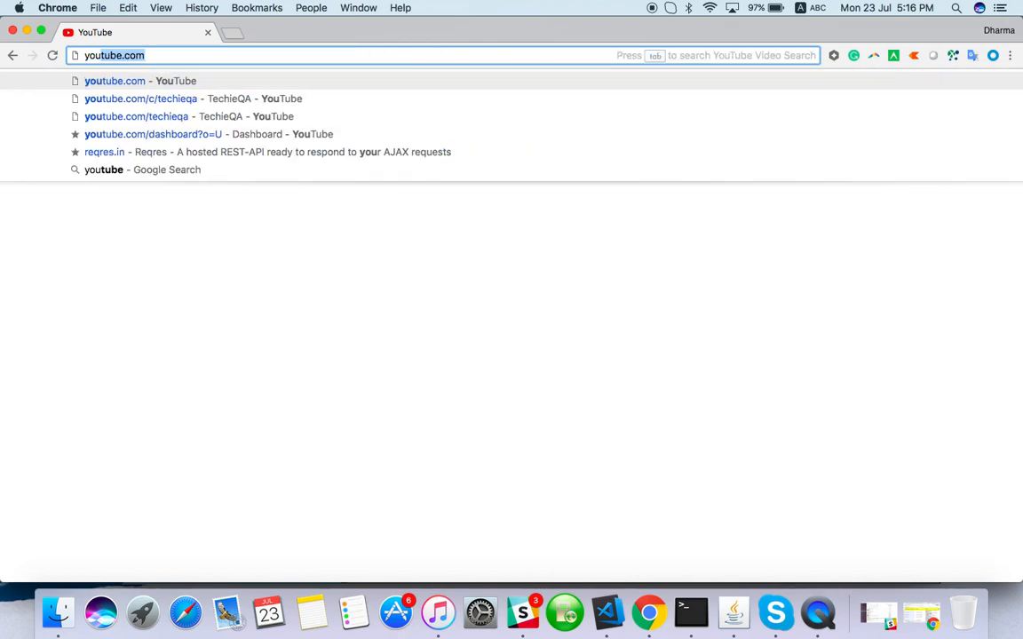
{"action": "left_click", "coordinate": [141, 99]}
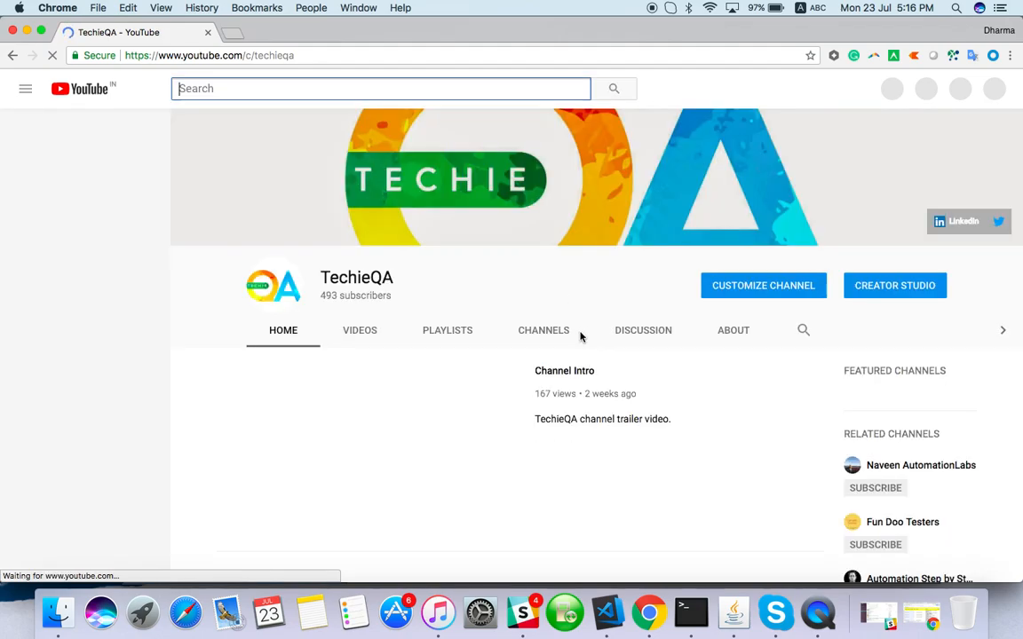
{"action": "left_click", "coordinate": [447, 329]}
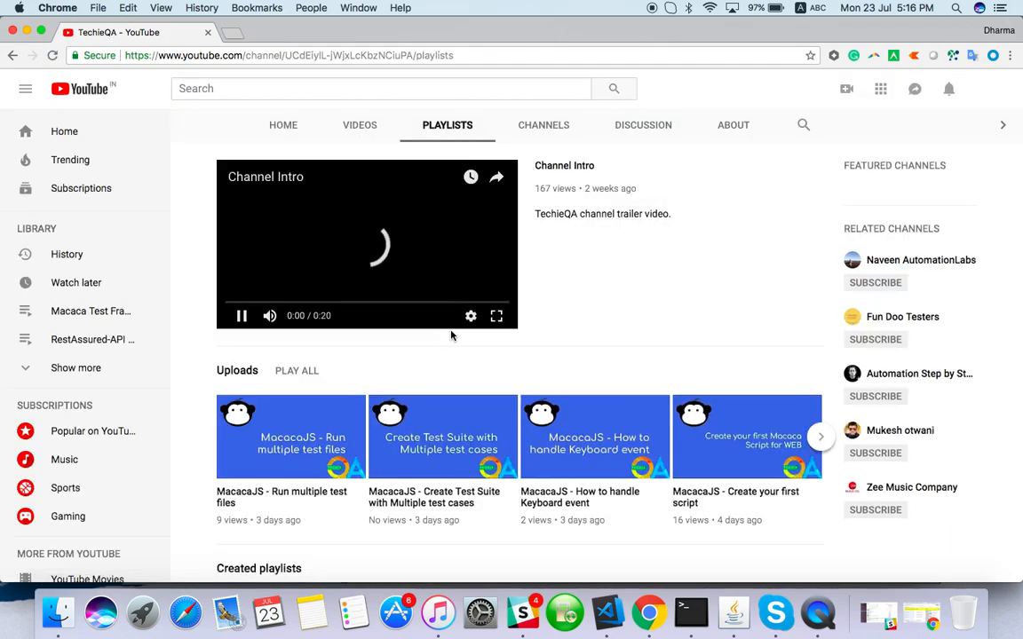
{"action": "scroll", "scroll_direction": "down", "scroll_amount": 3}
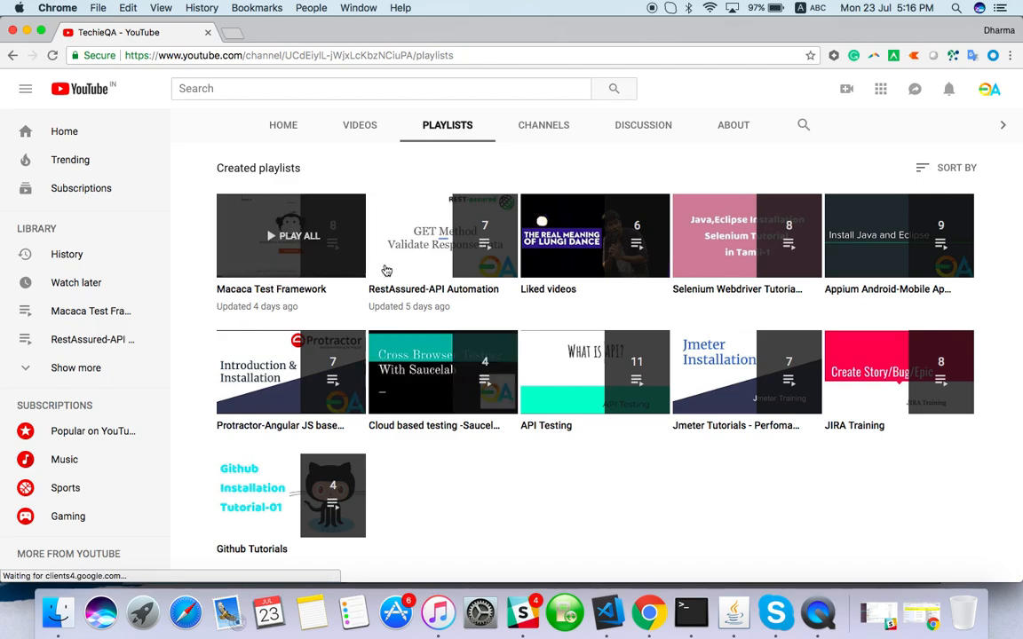